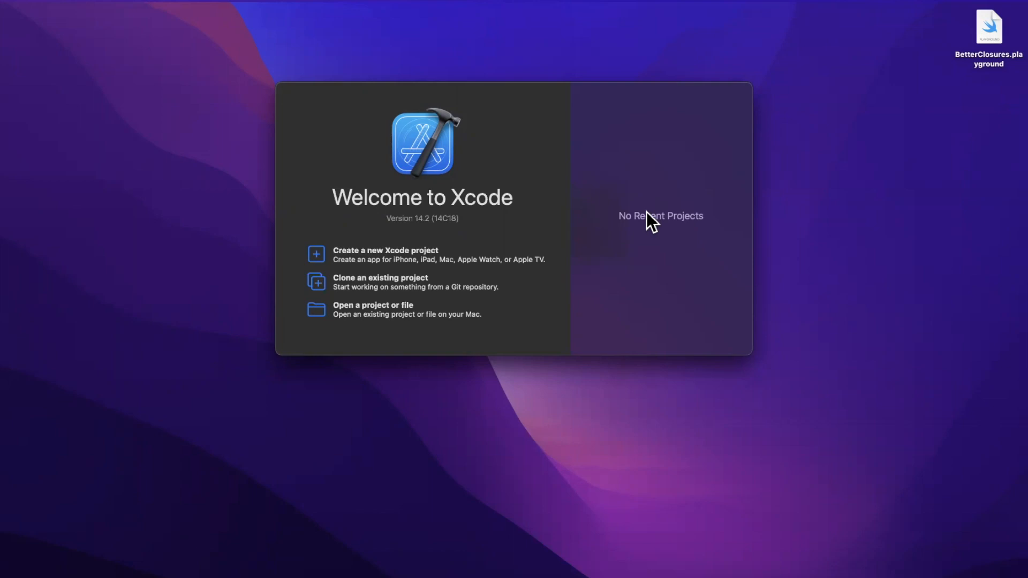
mouse_move(660, 221)
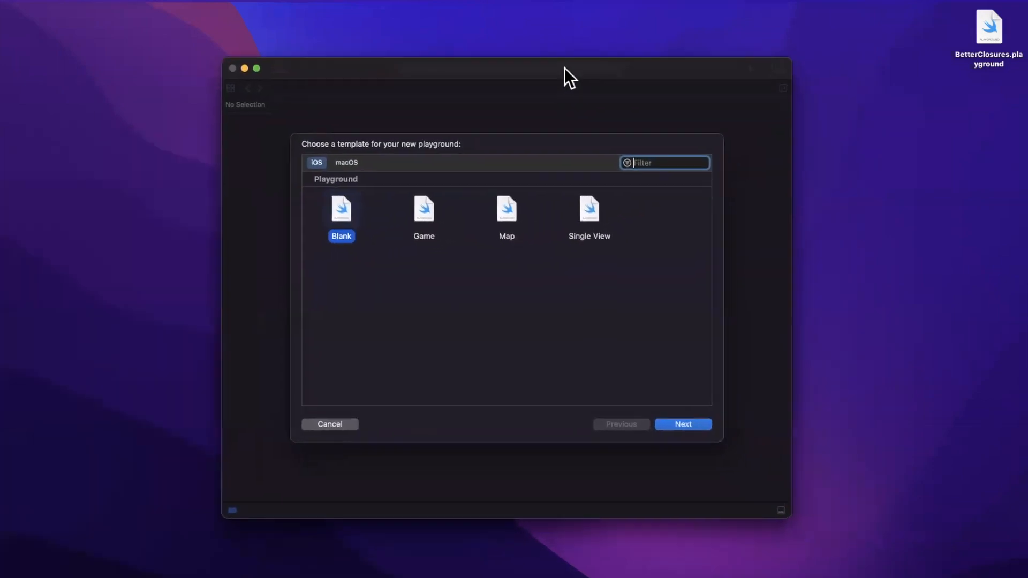
Create a blank iOS playground named OpaqueVideo on the Desktop.
click(682, 424)
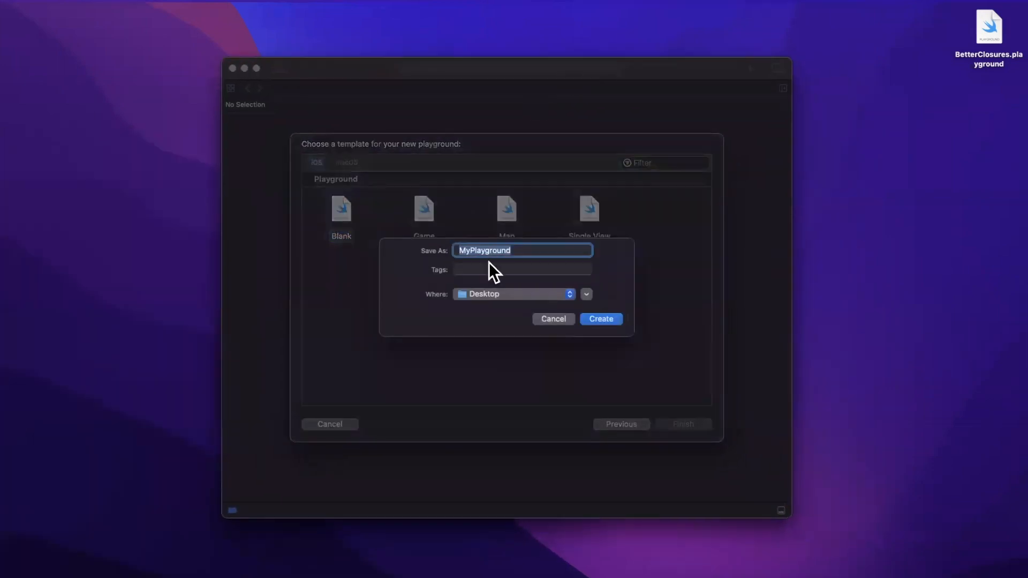
text(OpaqueVideo)
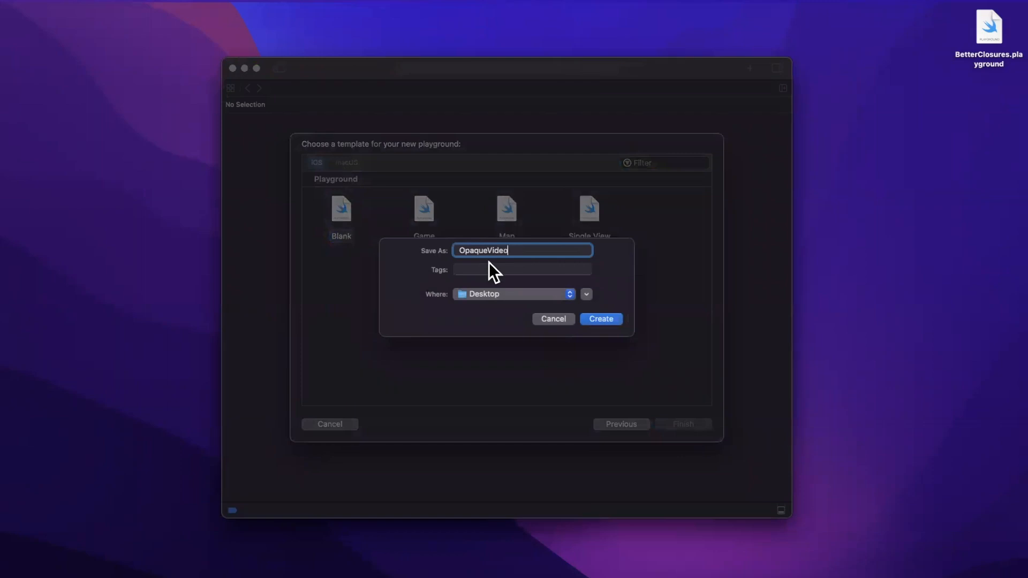
click(600, 319)
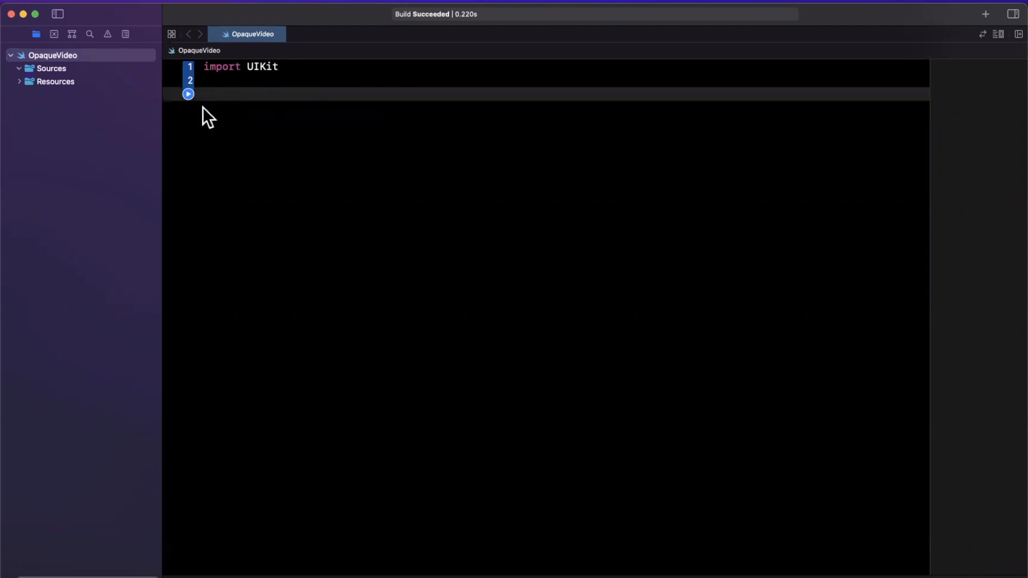
Declare protocol Car with associatedtype Identifier and a get-only id: Identifier property.
text(protocol Car {)
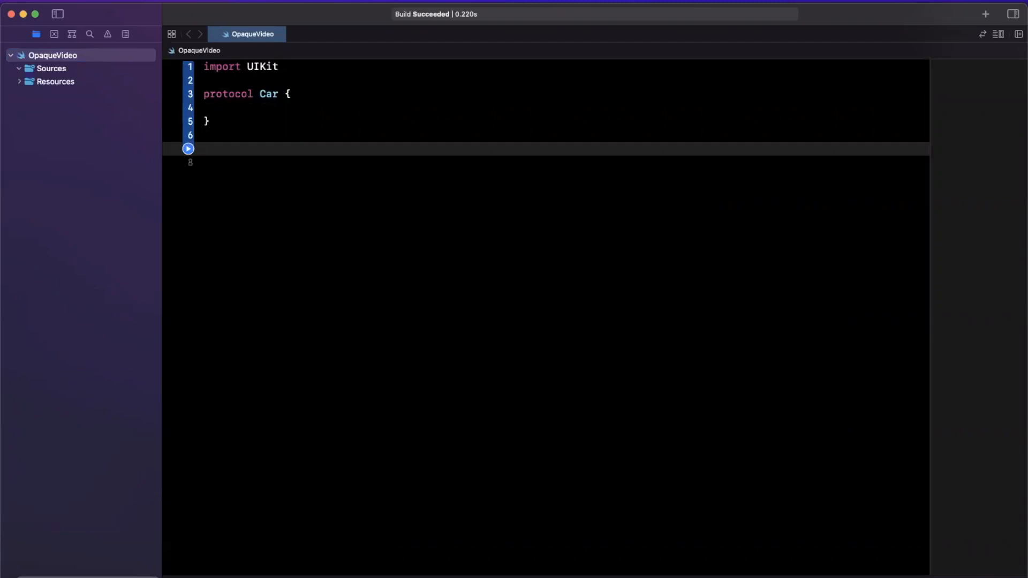
click(204, 149)
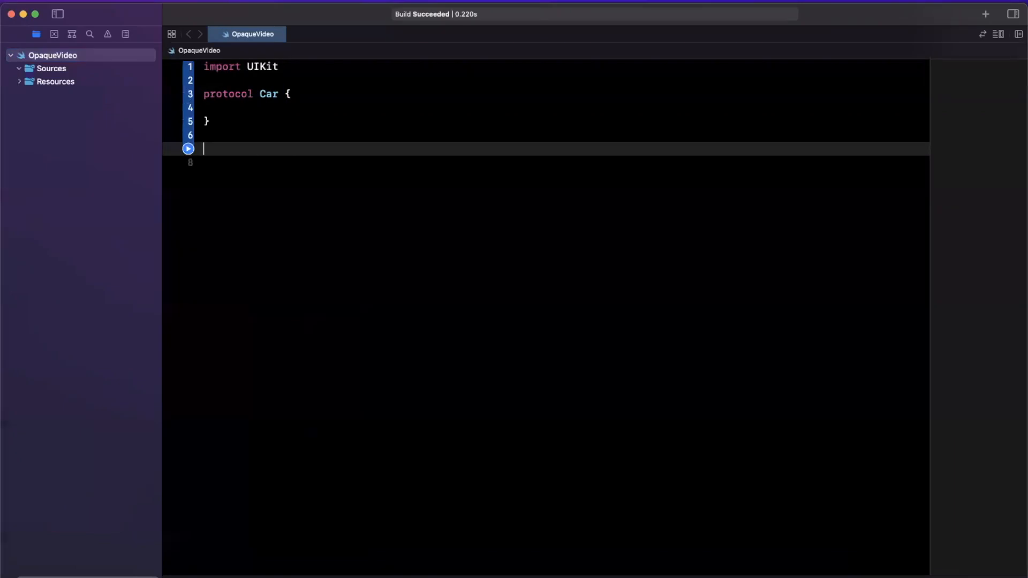
text(a)
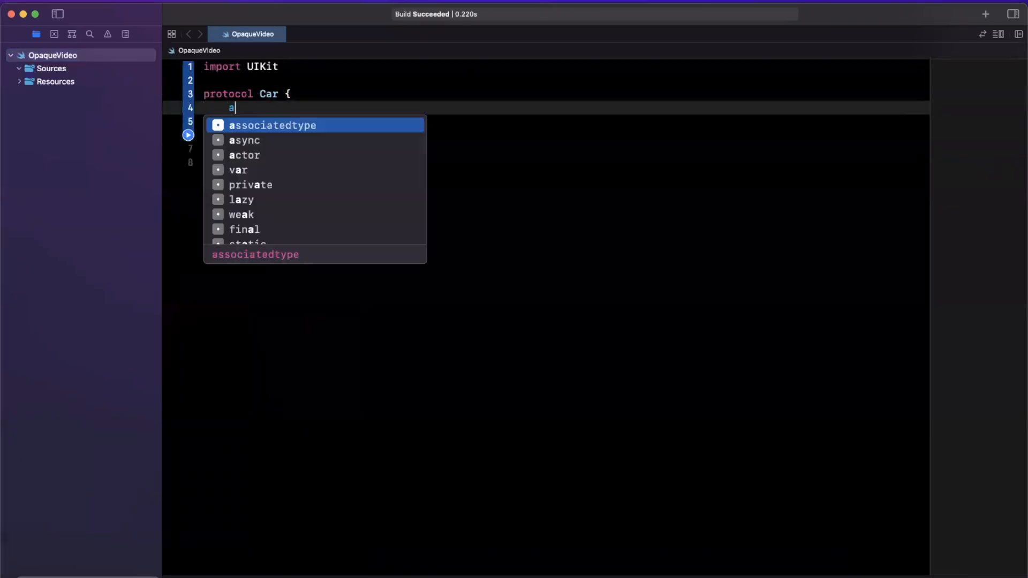
text(ssociatedtype Identifier)
click(563, 121)
text(var)
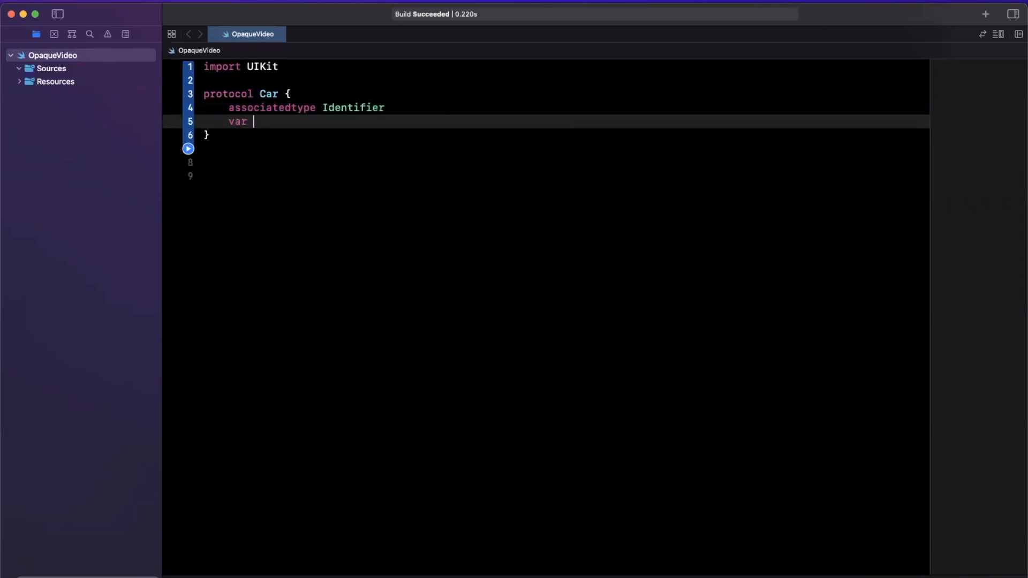
text(id: Identifier { get)
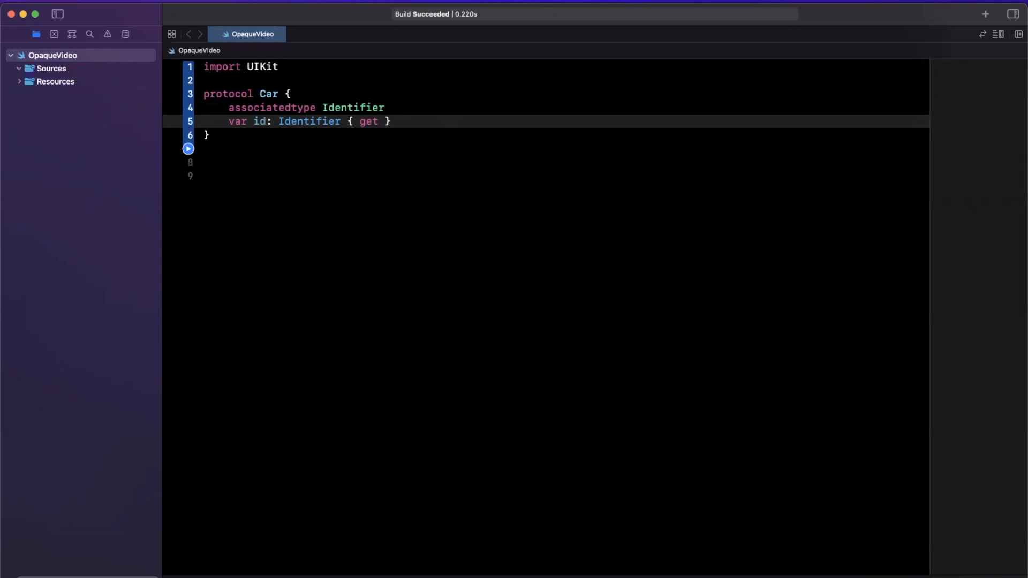
double_click(271, 108)
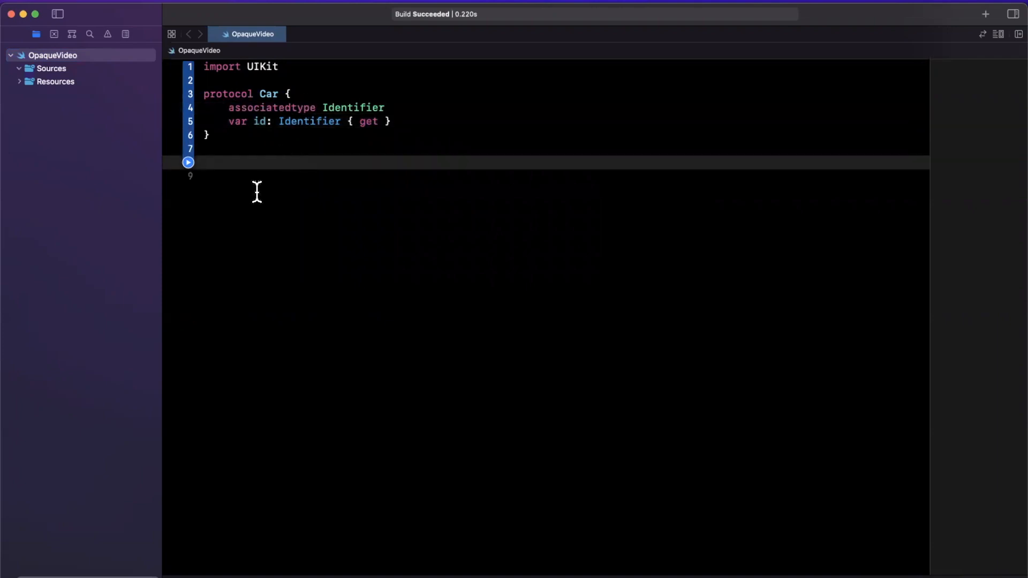
Add struct BMW: Car with let id: String and init(id: String) setting self.id.
text(struct BMW)
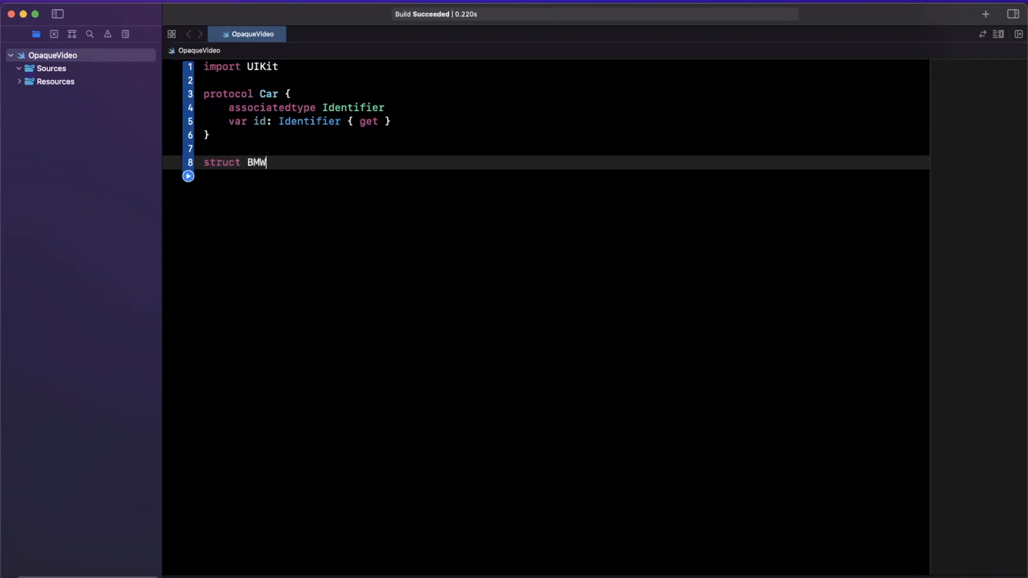
text(: Car {)
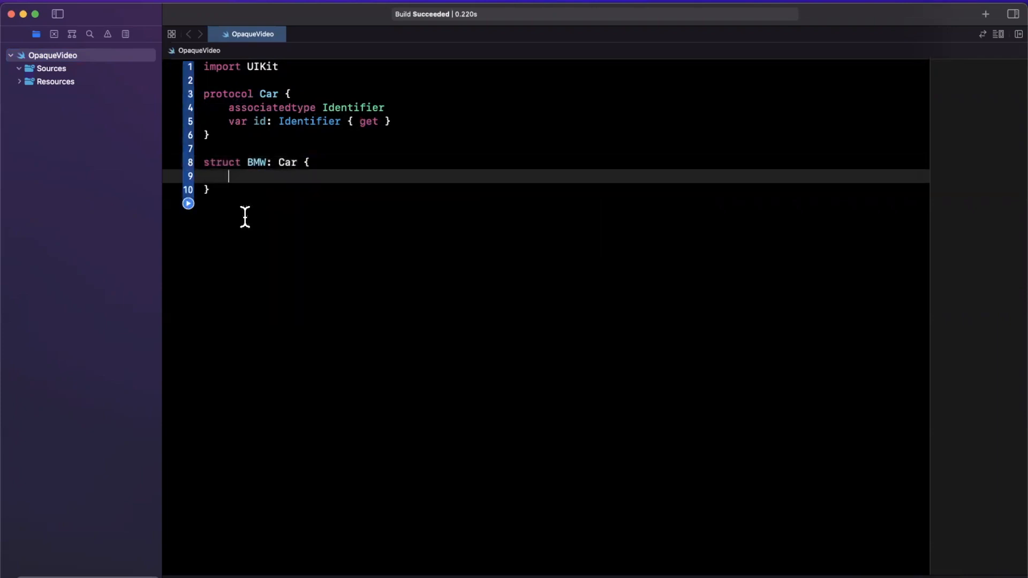
text(typealias Identifier = String)
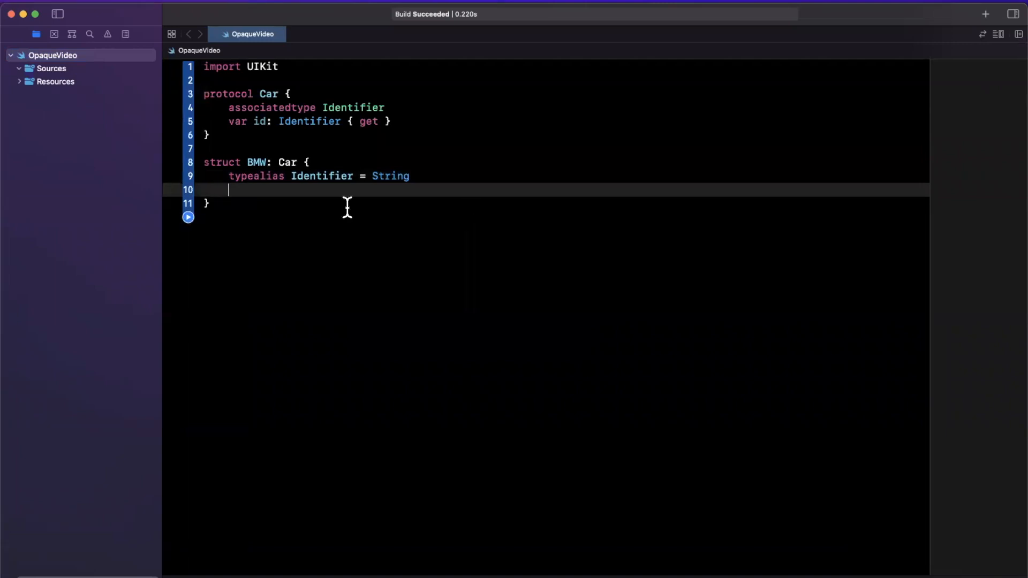
text(let id: String)
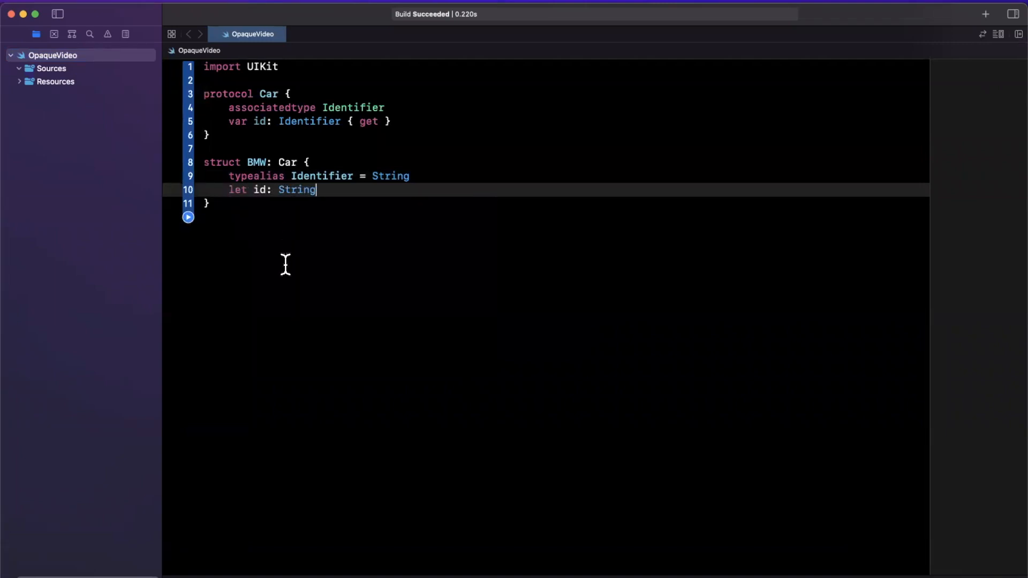
text(init())
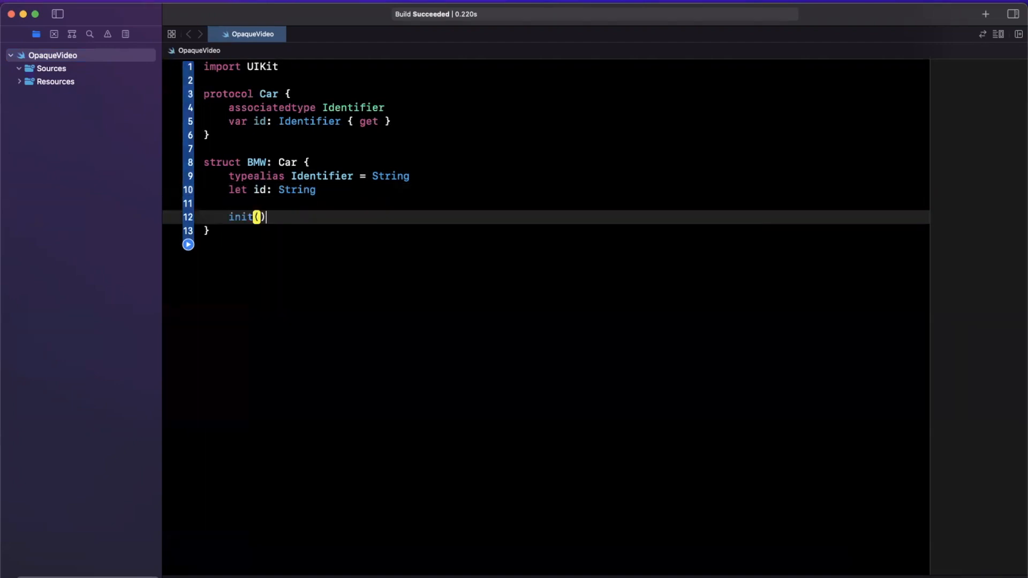
text(id: String) {)
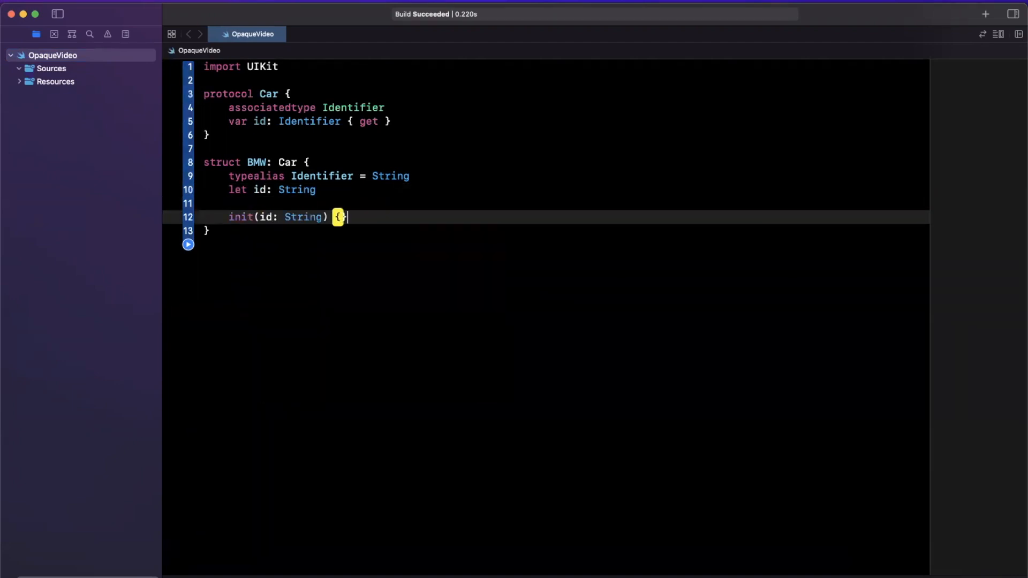
text(self.id = id)
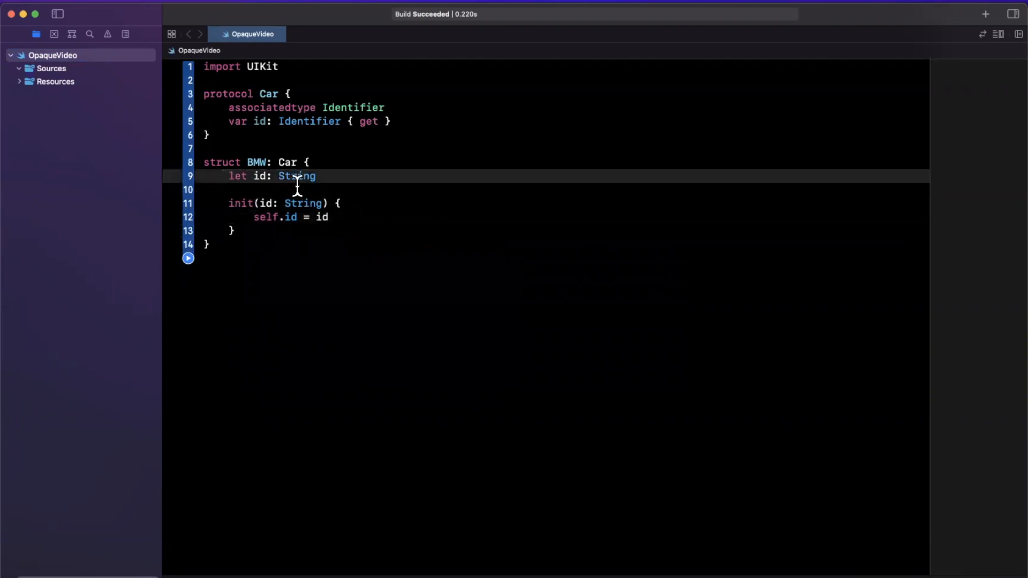
double_click(296, 176)
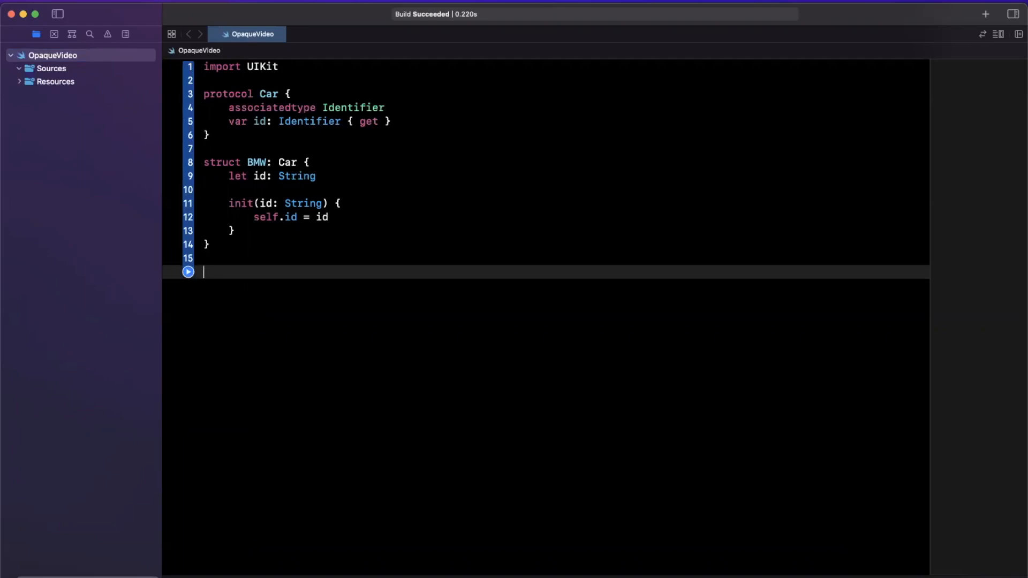
Write getFavoriteCar() -> BMW returning BMW(id: "bmw"), then print String(describing:) of its result.
text(func get)
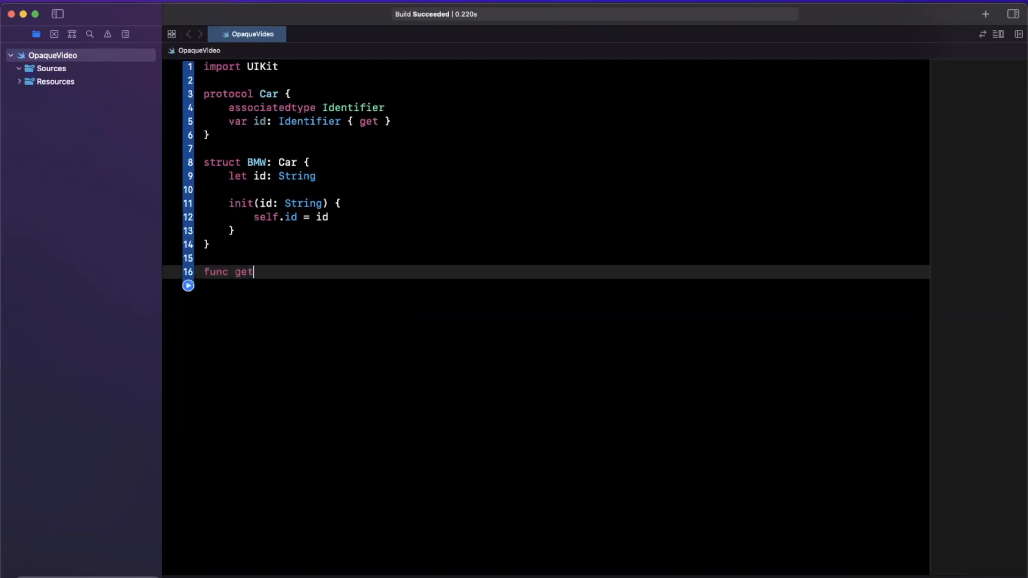
text(Favorite)
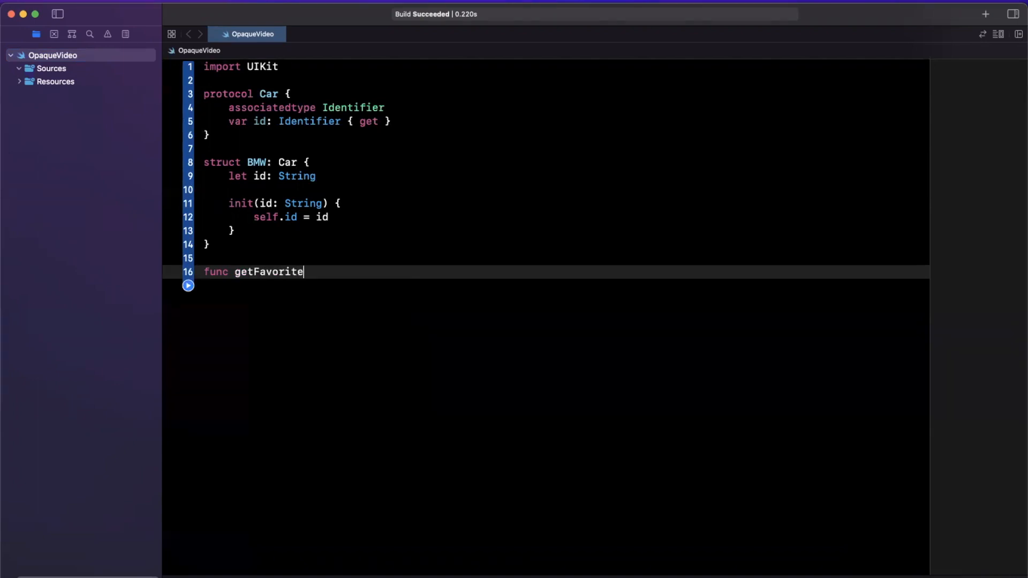
text(Car())
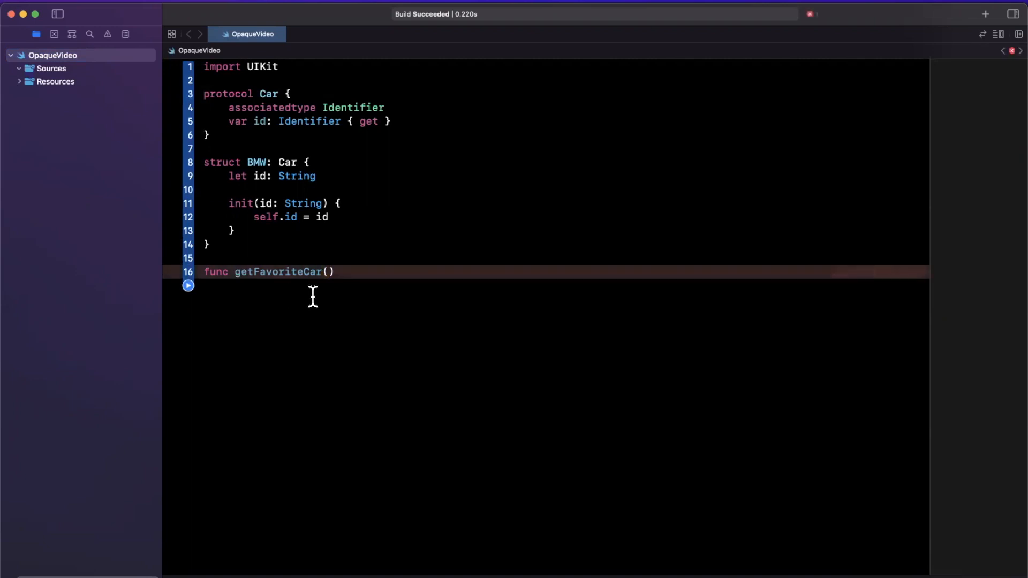
text(-> BMW {)
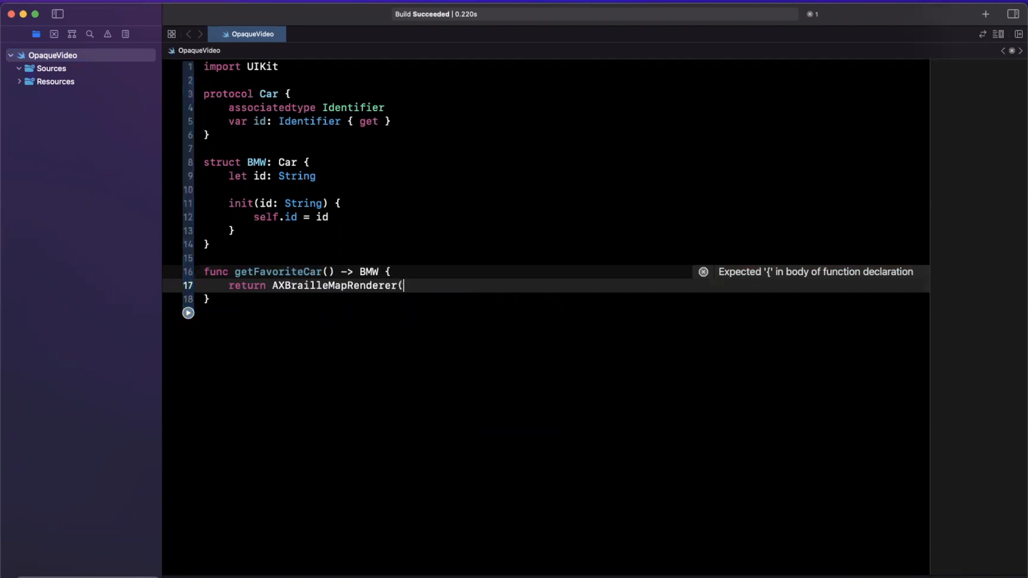
text(BMW(id: "b)
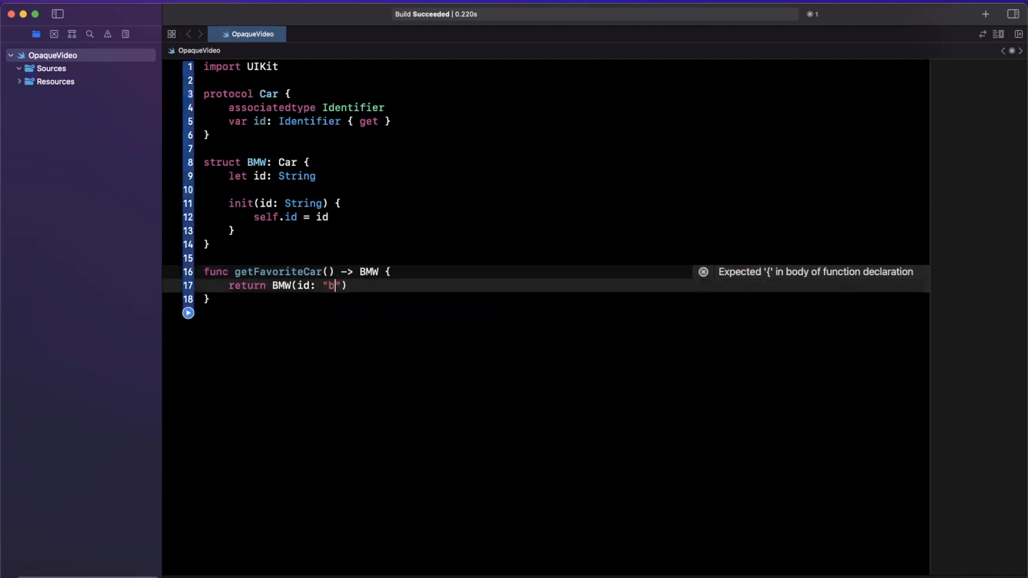
text(mw)
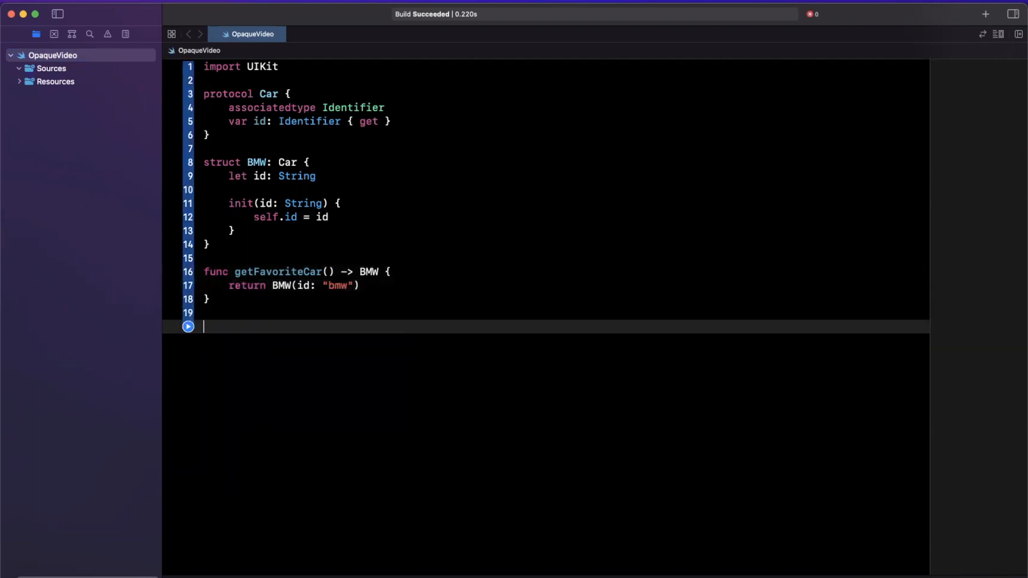
text(print(String)
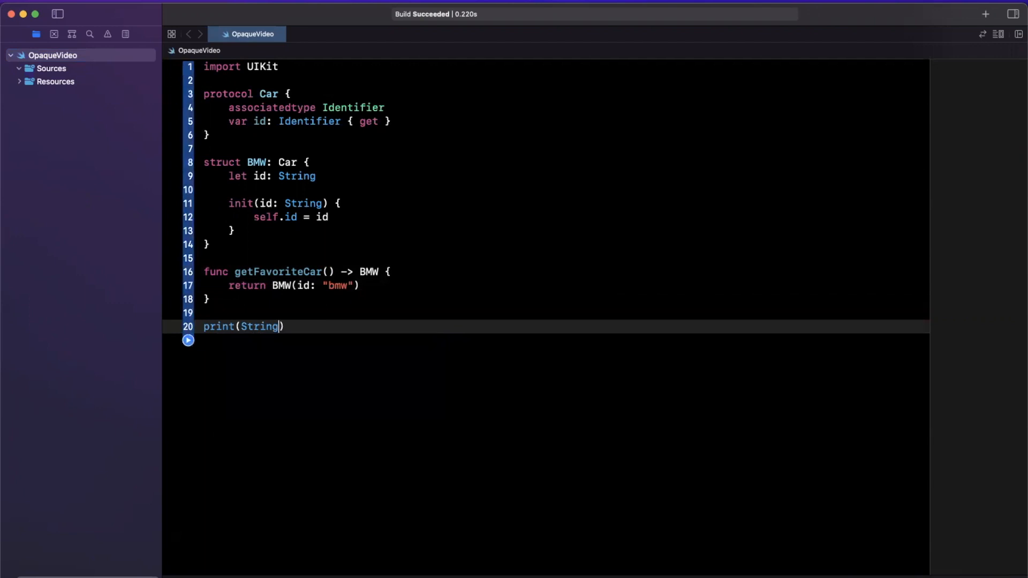
text(describing: getFavoriteCar())
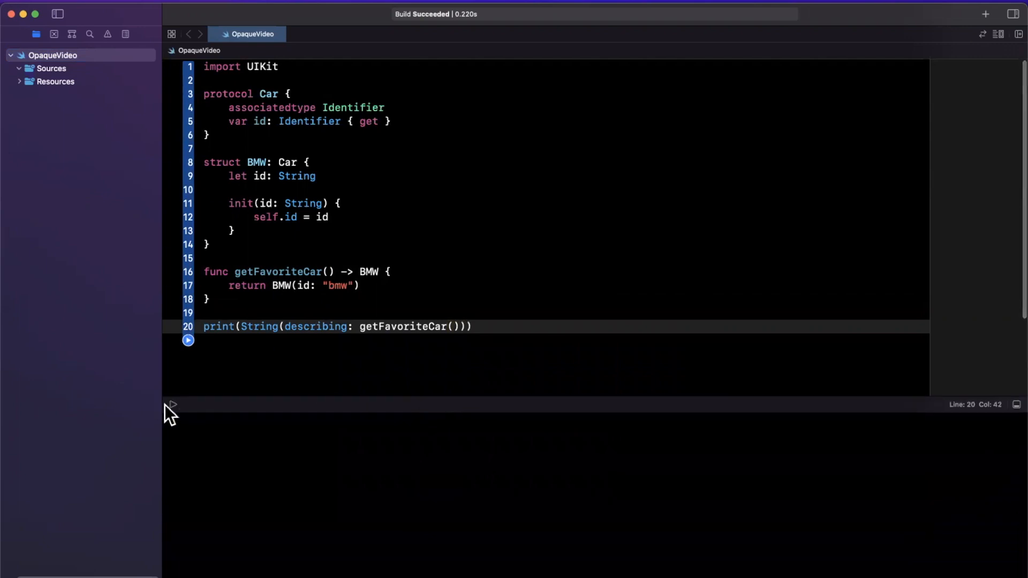
Run the playground to print BMW(id: "bmw") and add a Honda struct conforming to Car.
click(188, 340)
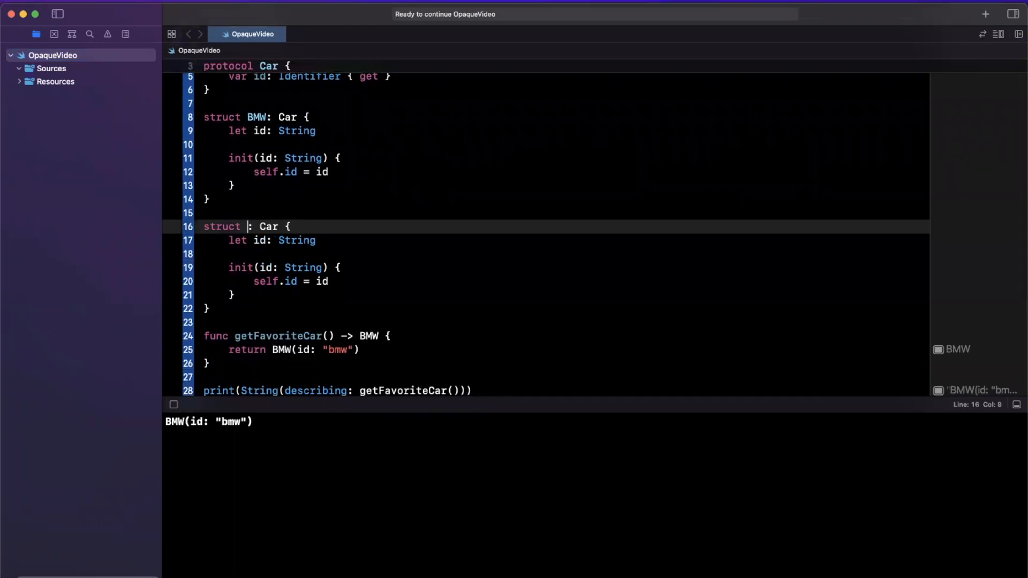
text(Honda)
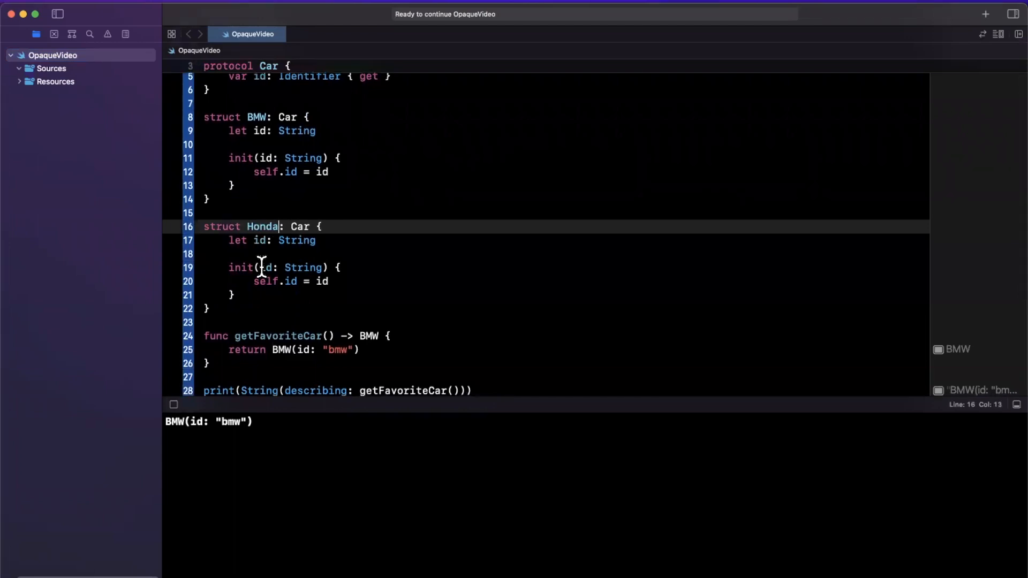
scroll(down, 3)
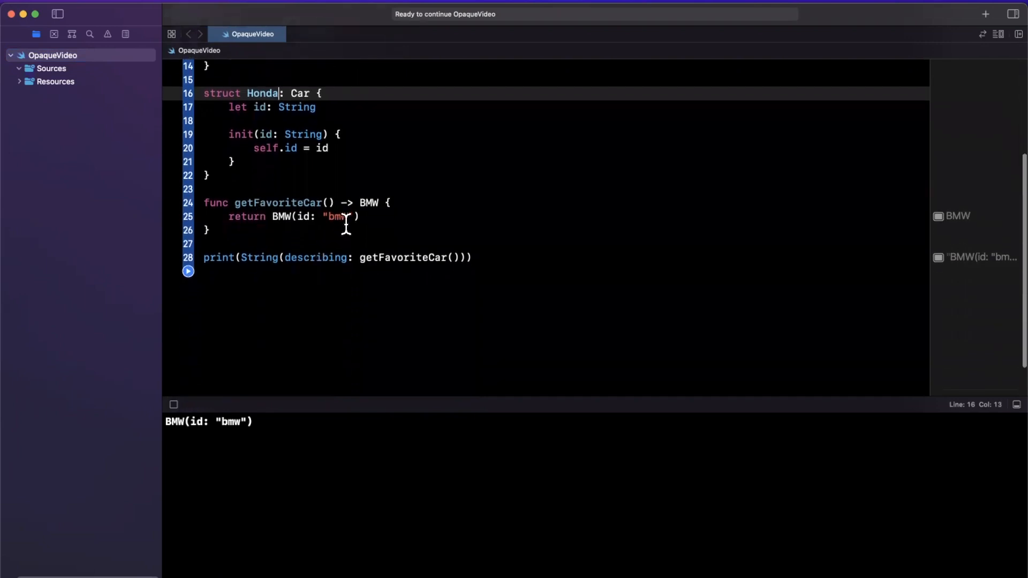
drag(203, 202, 359, 216)
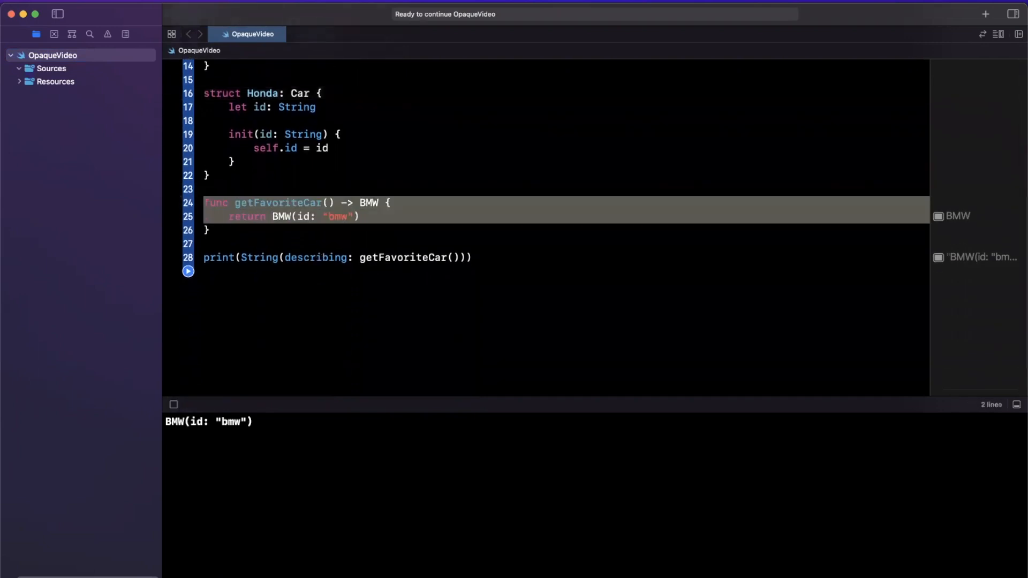
click(205, 202)
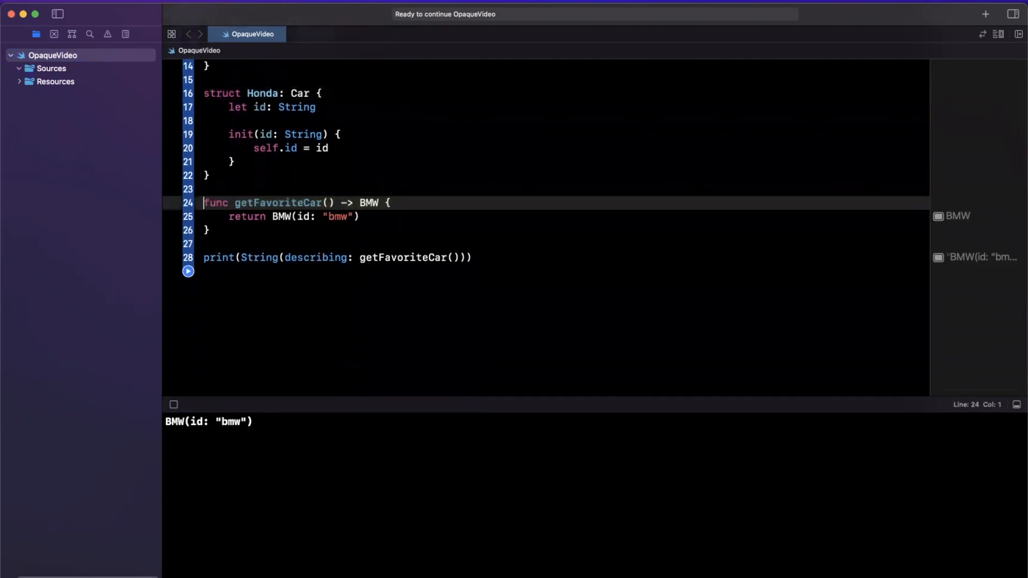
scroll(up, 3)
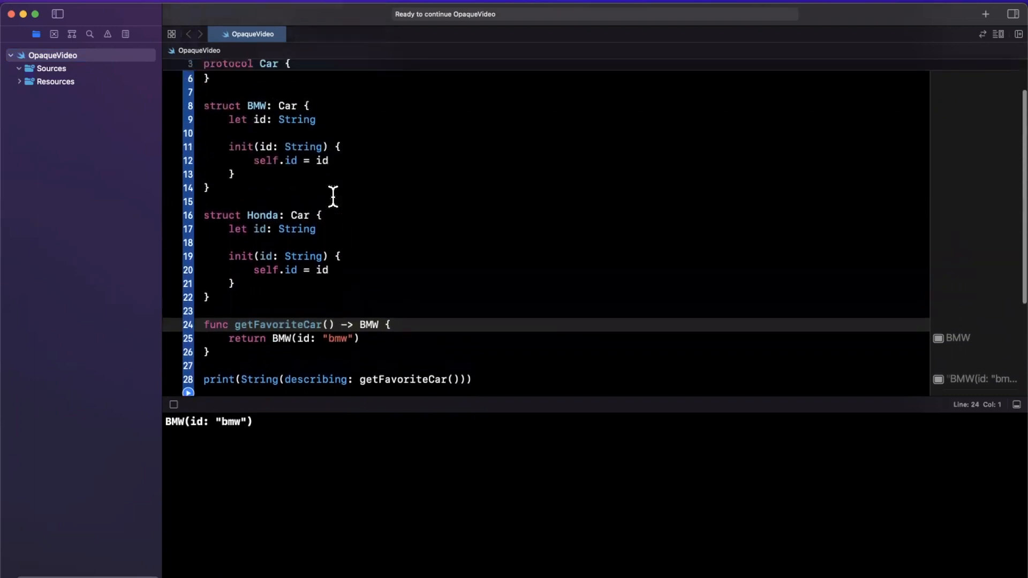
scroll(down, 3)
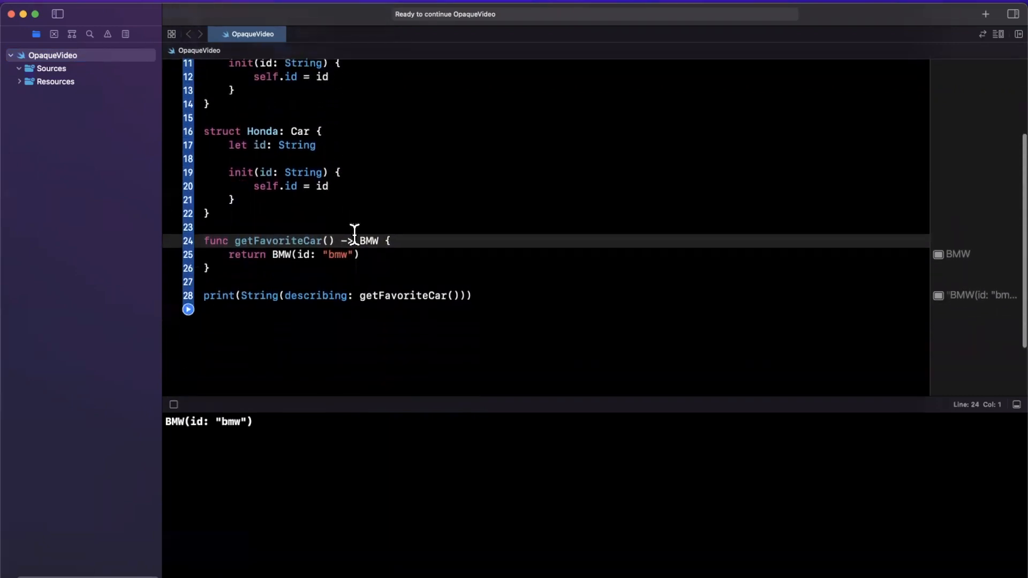
Change getFavoriteCar's return type from BMW to Car and rerun the playground.
text(Car)
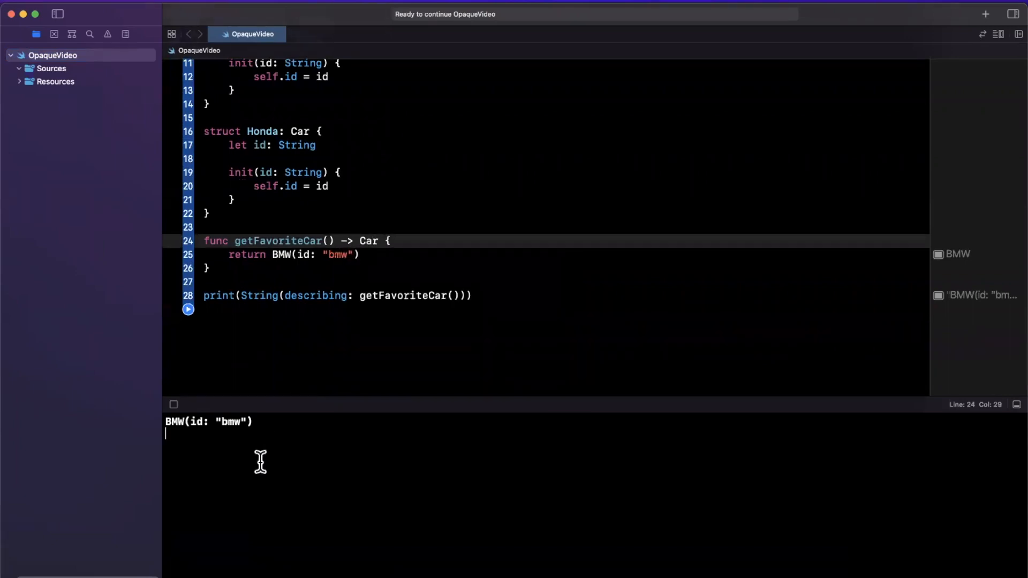
mouse_move(167, 435)
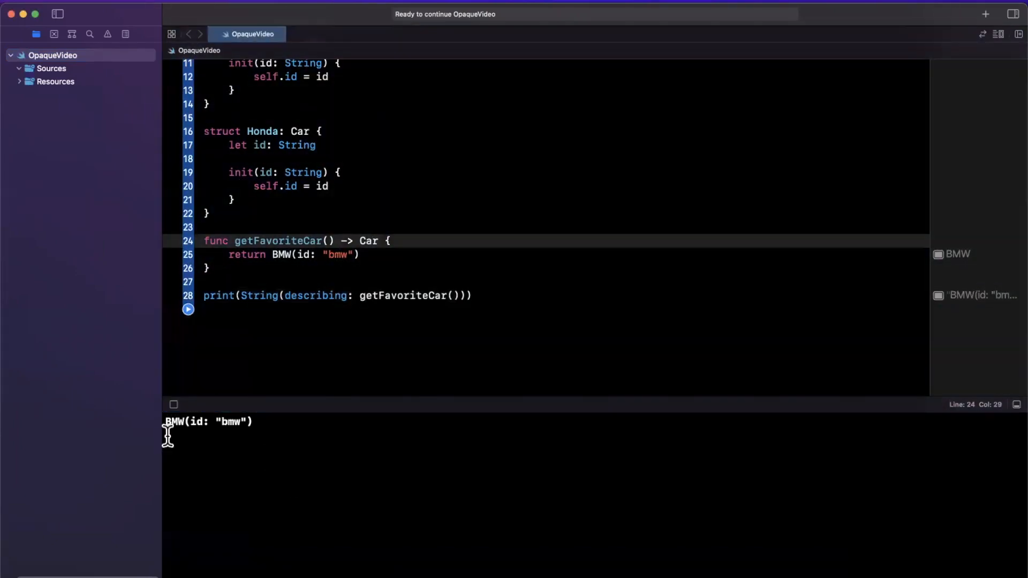
click(173, 405)
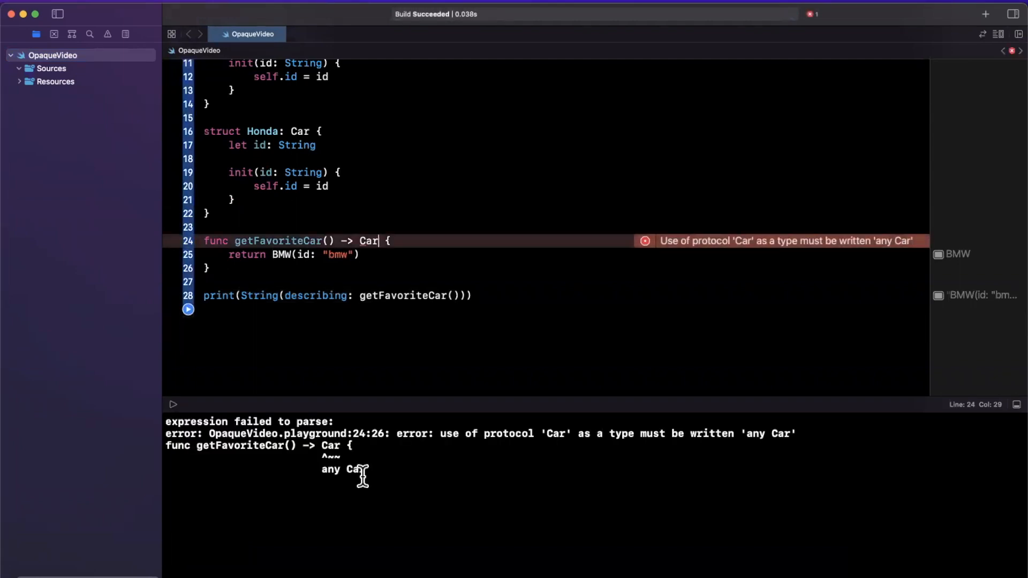
mouse_move(715, 256)
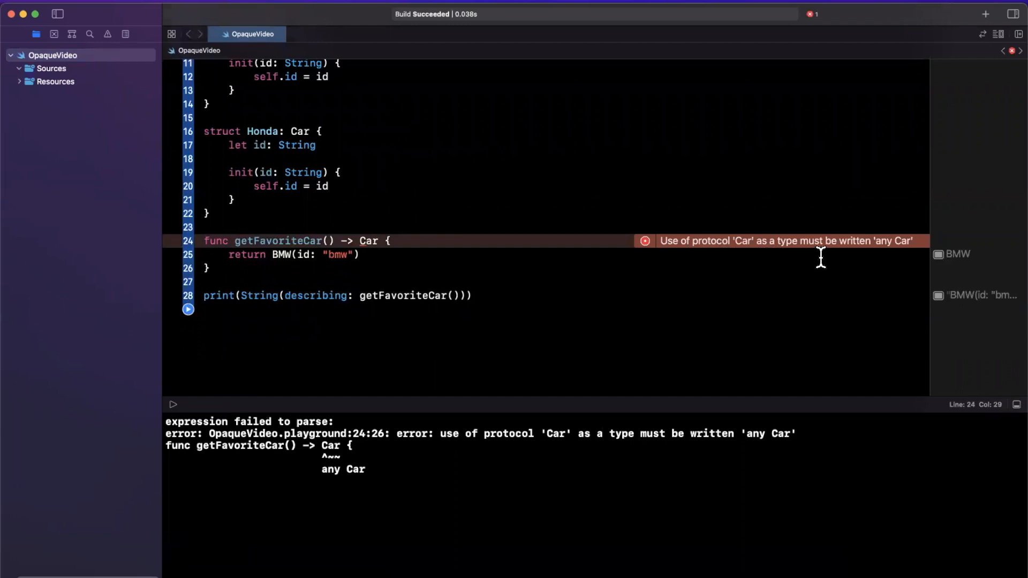
mouse_move(949, 255)
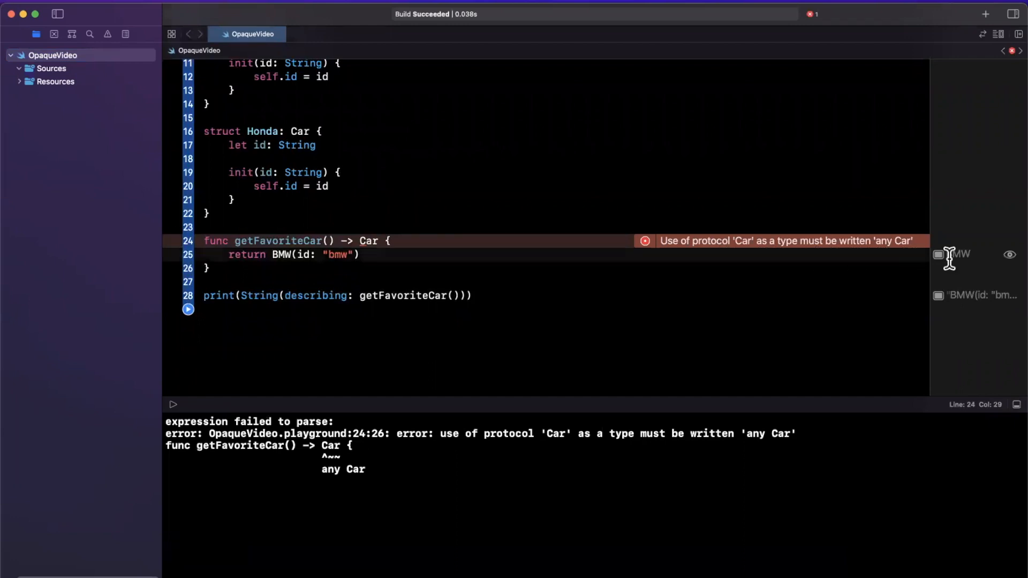
Review the 'any Car' error while scrolling through the BMW and Honda structs.
click(379, 241)
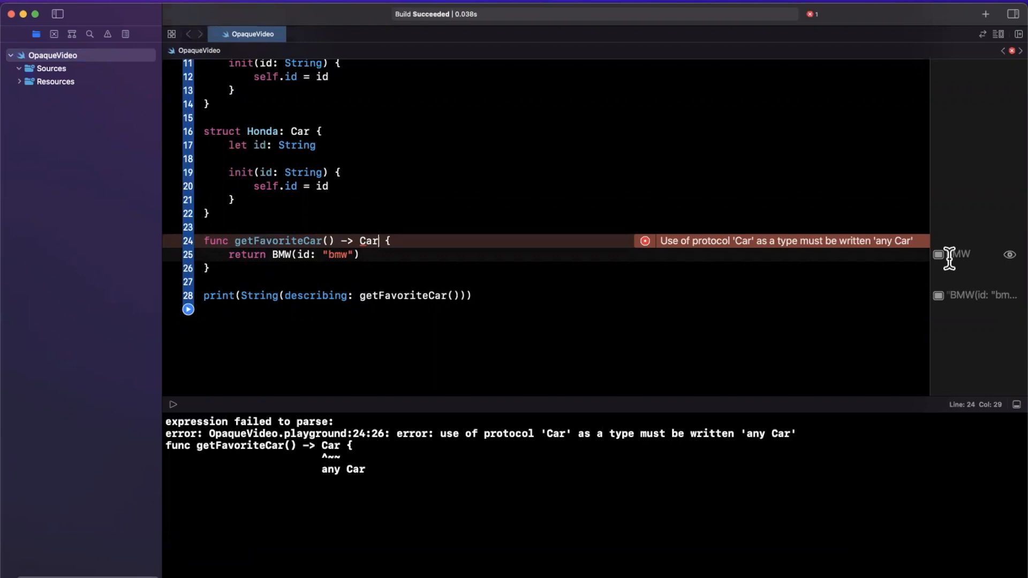
mouse_move(904, 289)
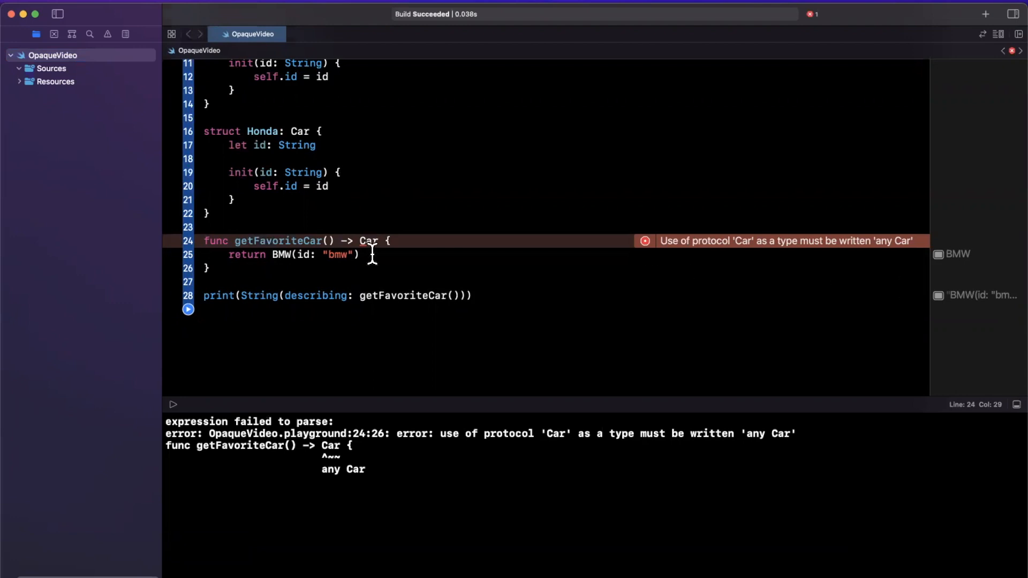
scroll(up, 3)
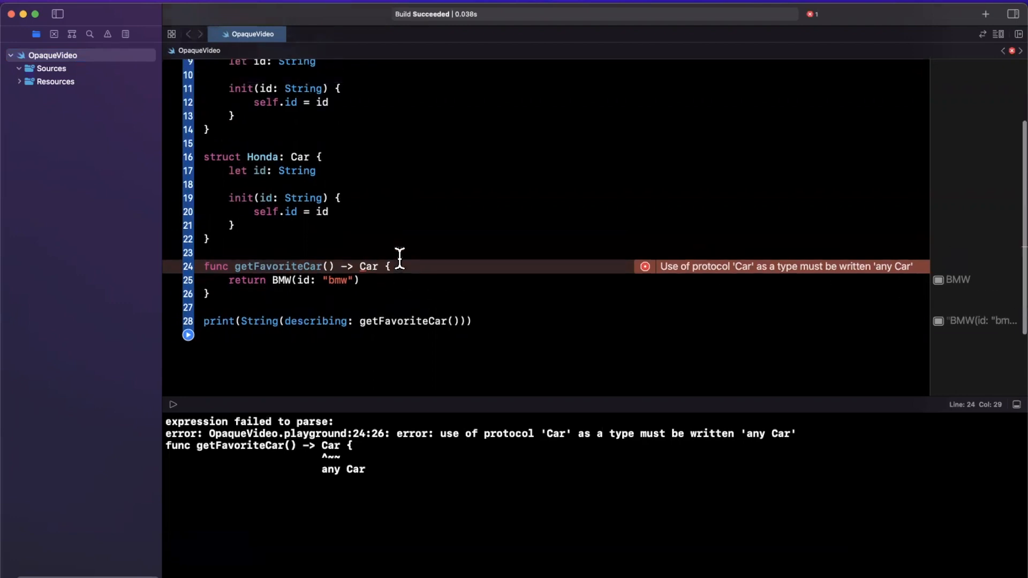
scroll(up, 3)
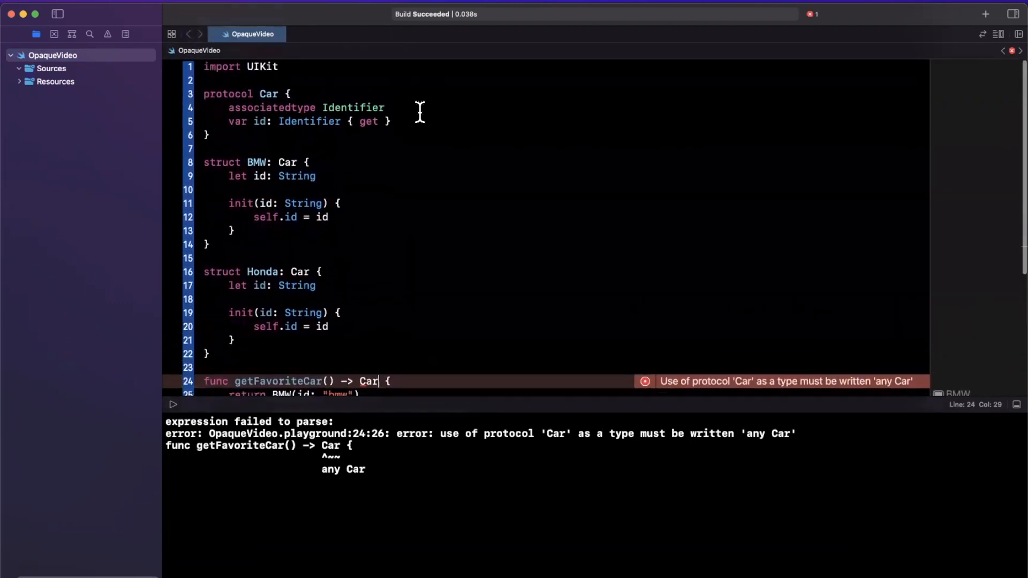
scroll(down, 3)
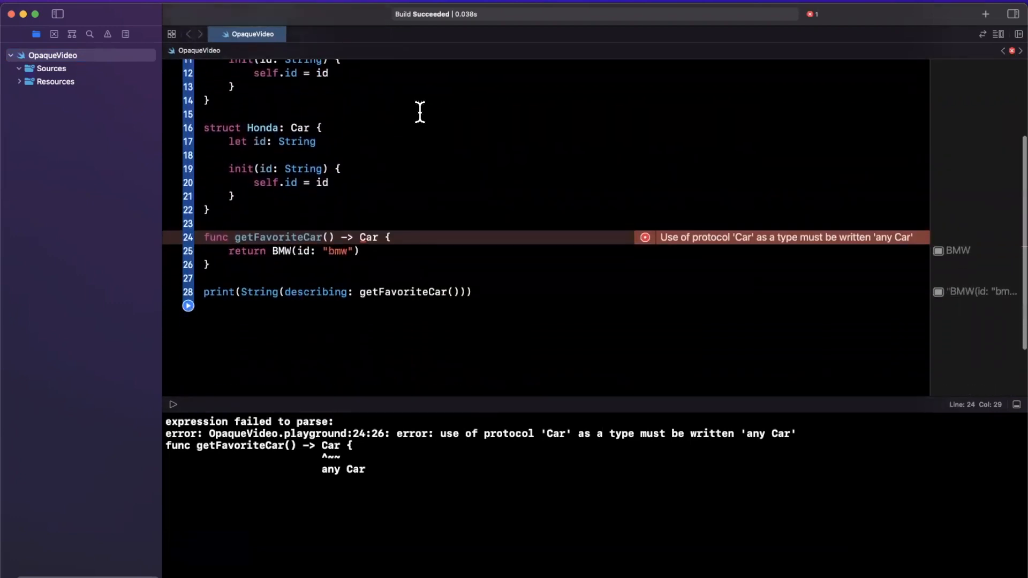
scroll(up, 3)
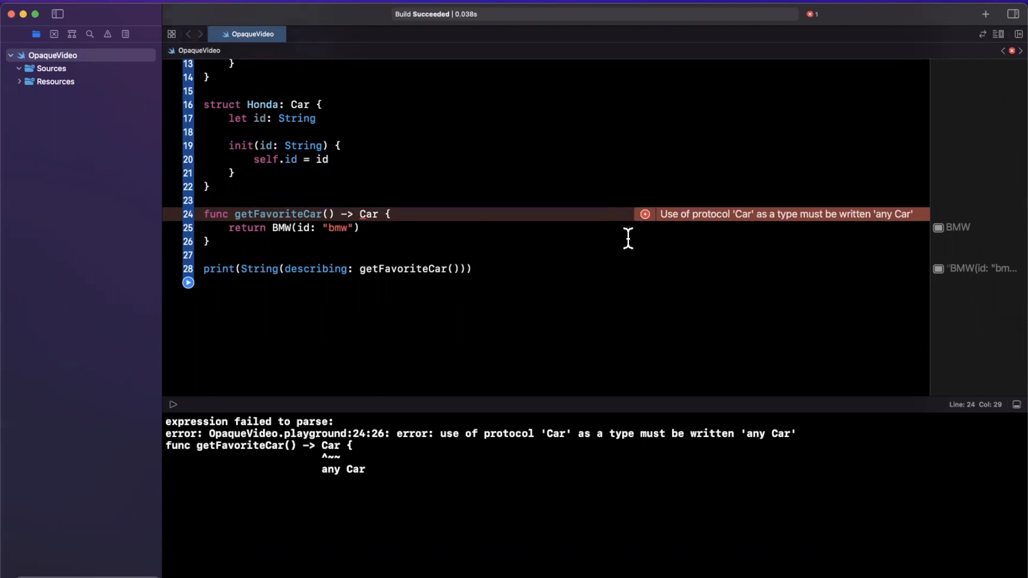
mouse_move(604, 290)
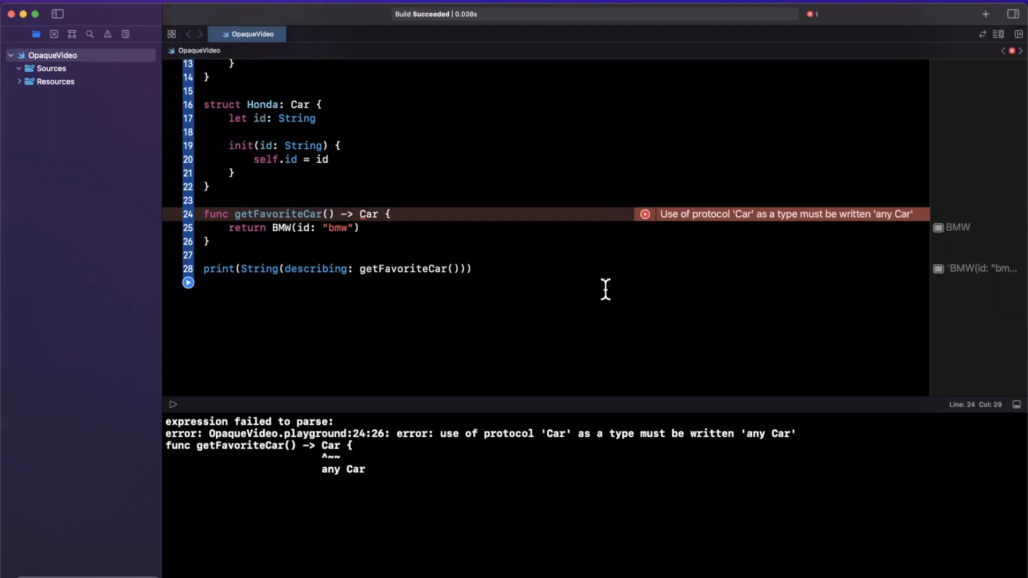
scroll(up, 3)
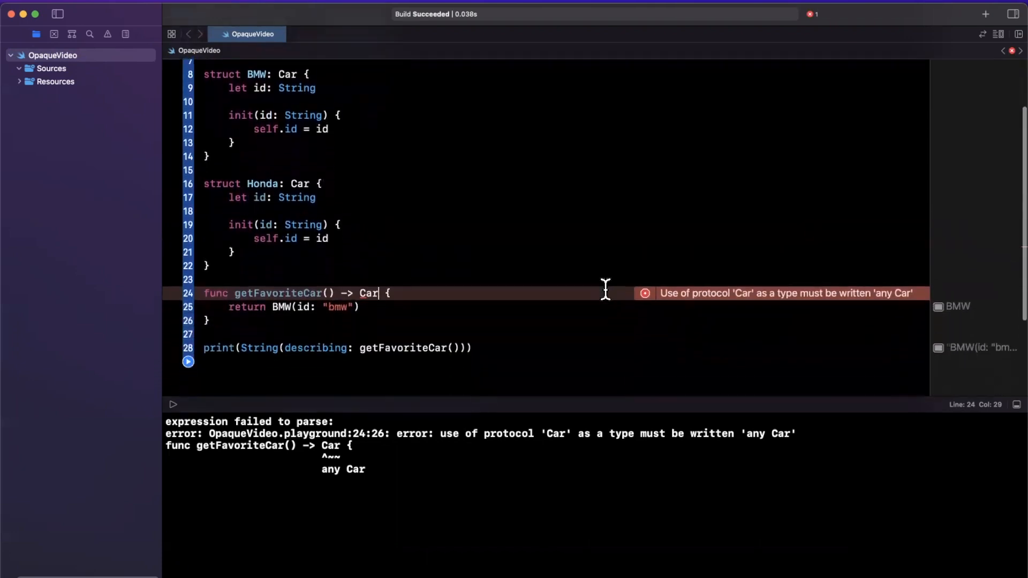
scroll(up, 3)
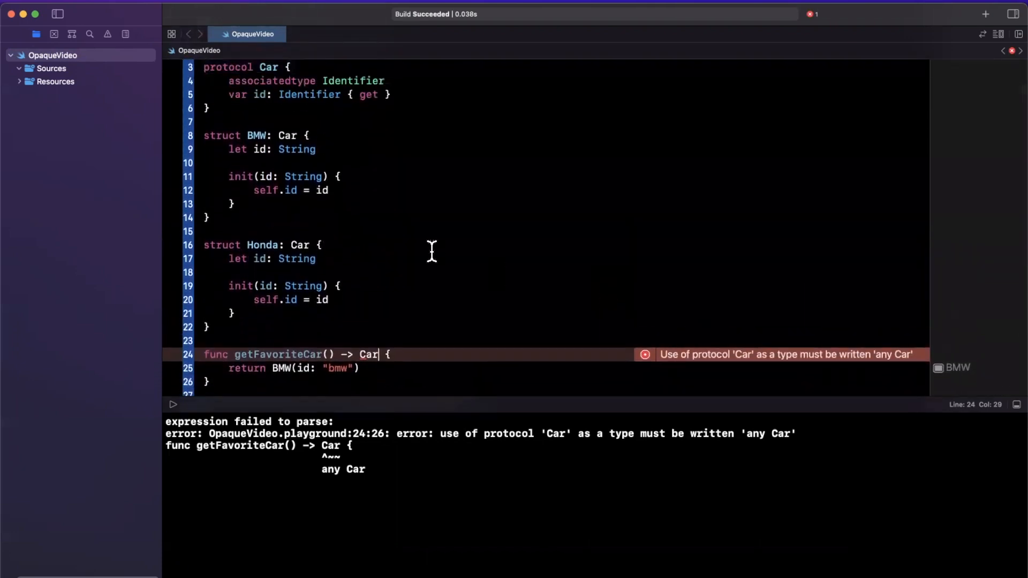
mouse_move(236, 62)
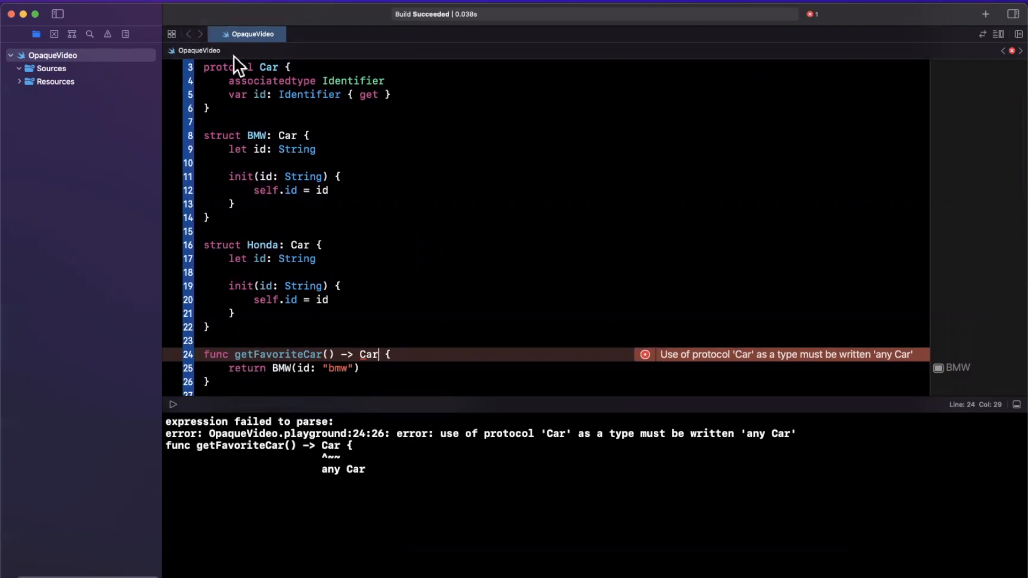
scroll(down, 3)
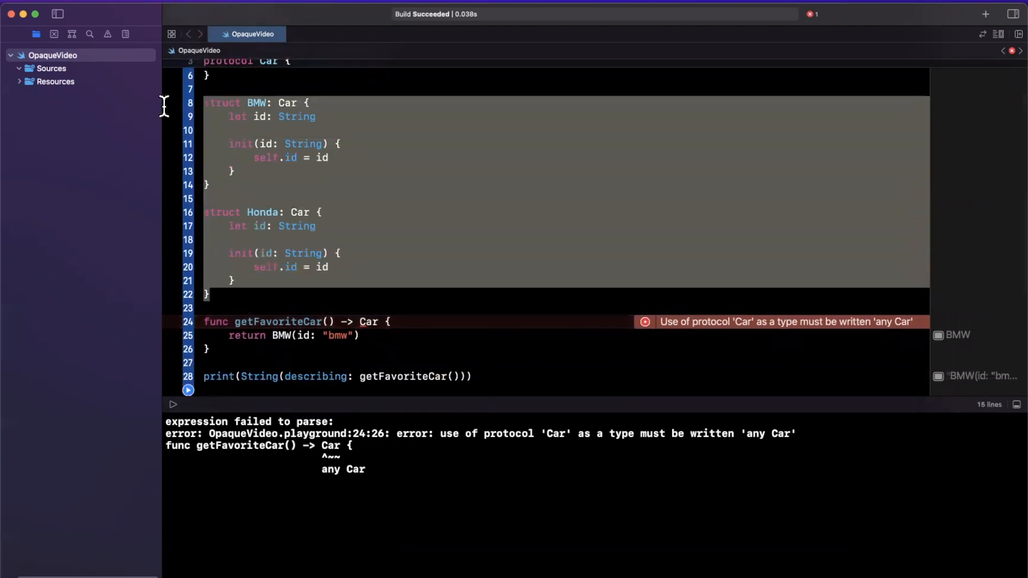
scroll(up, 3)
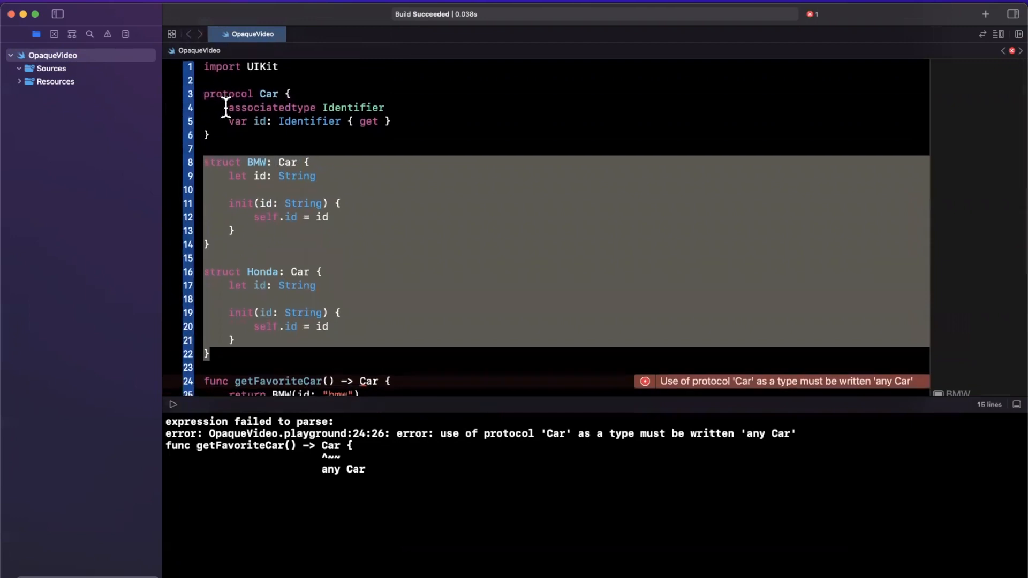
scroll(down, 3)
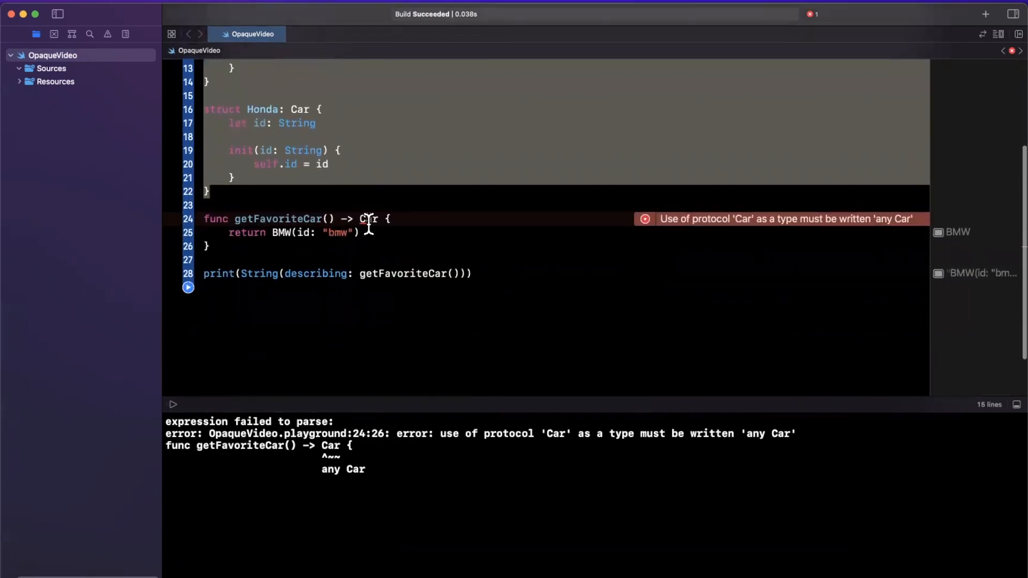
scroll(up, 3)
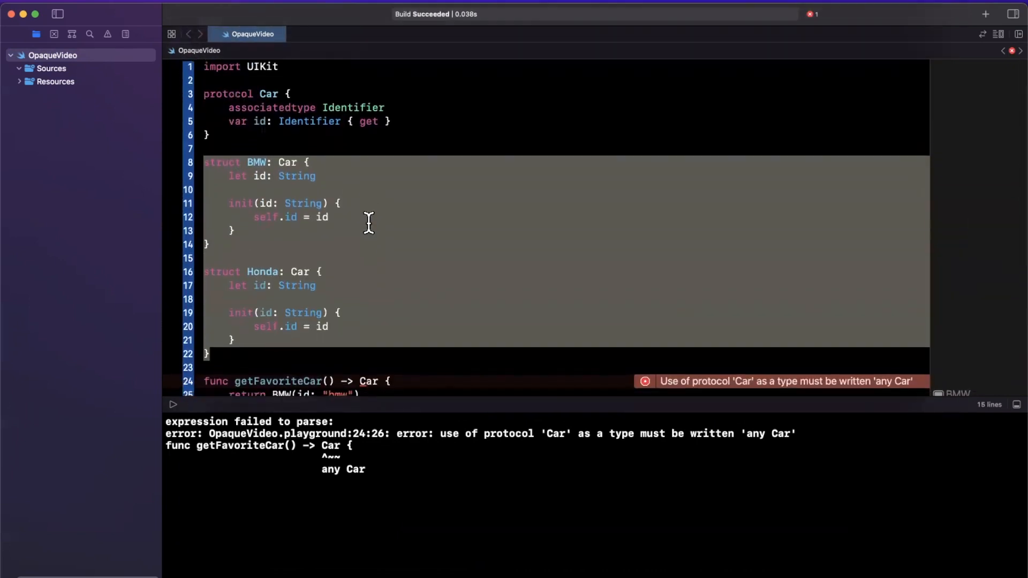
mouse_move(275, 107)
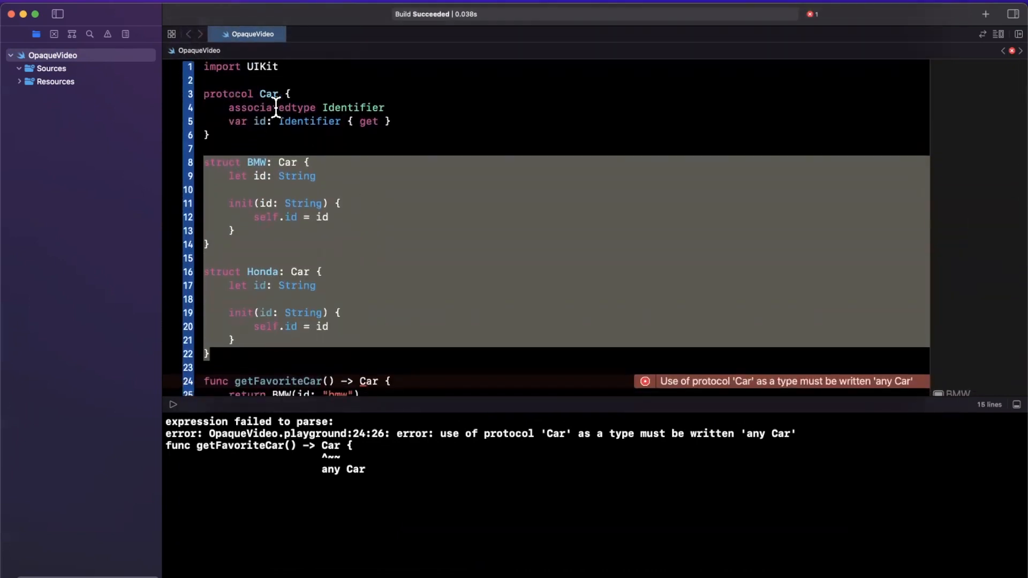
double_click(272, 108)
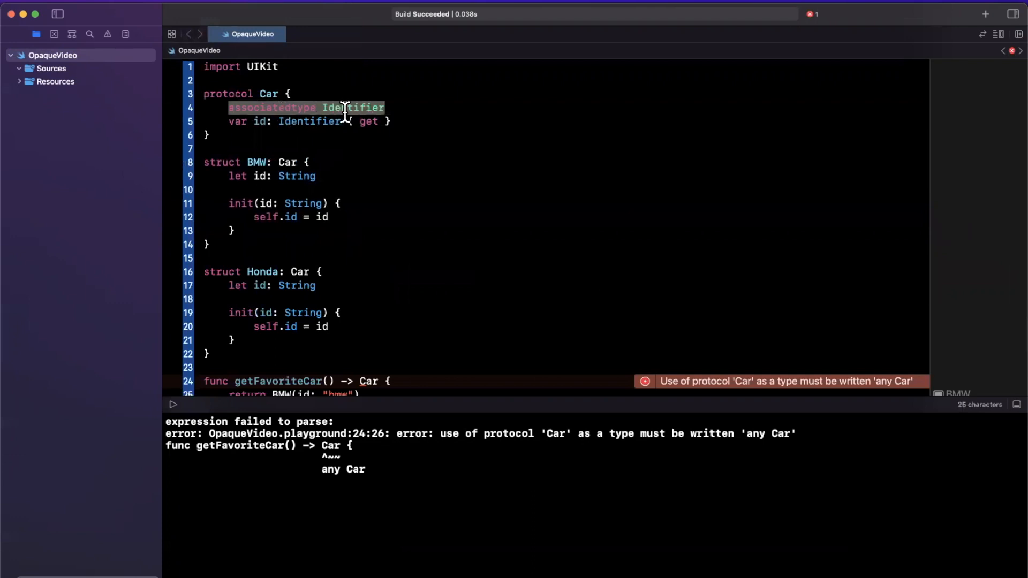
scroll(down, 3)
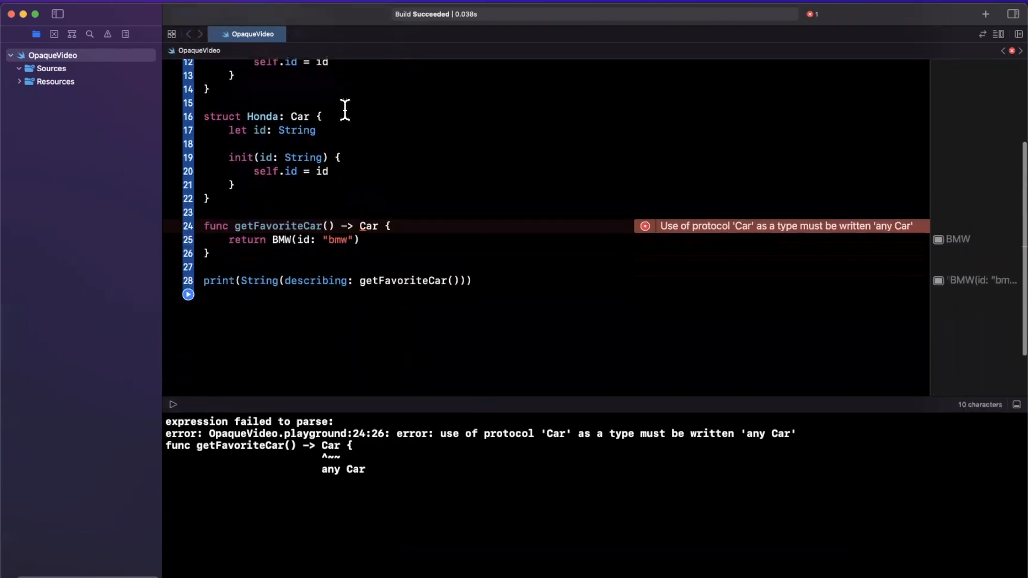
double_click(296, 129)
text(In)
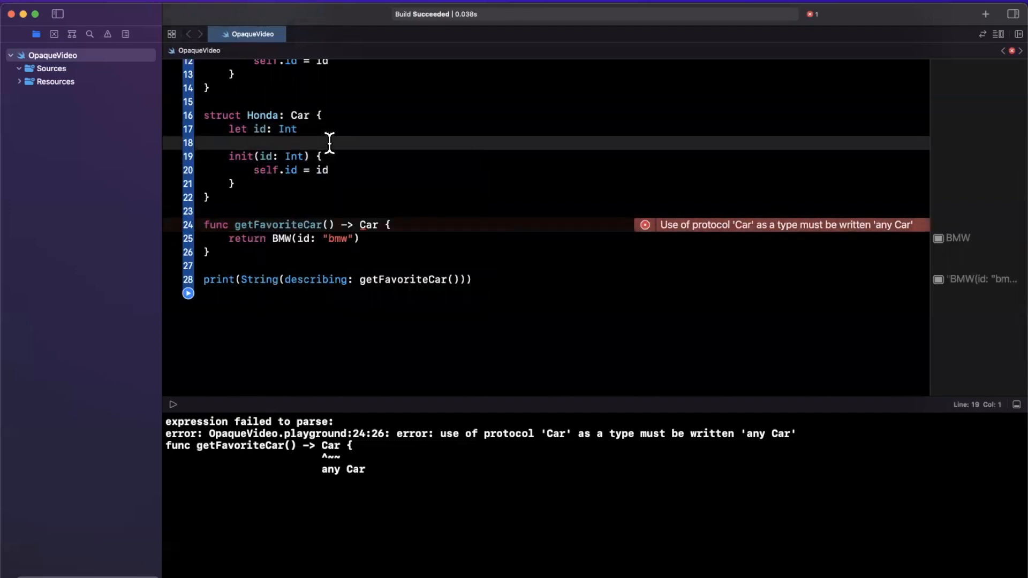
scroll(up, 3)
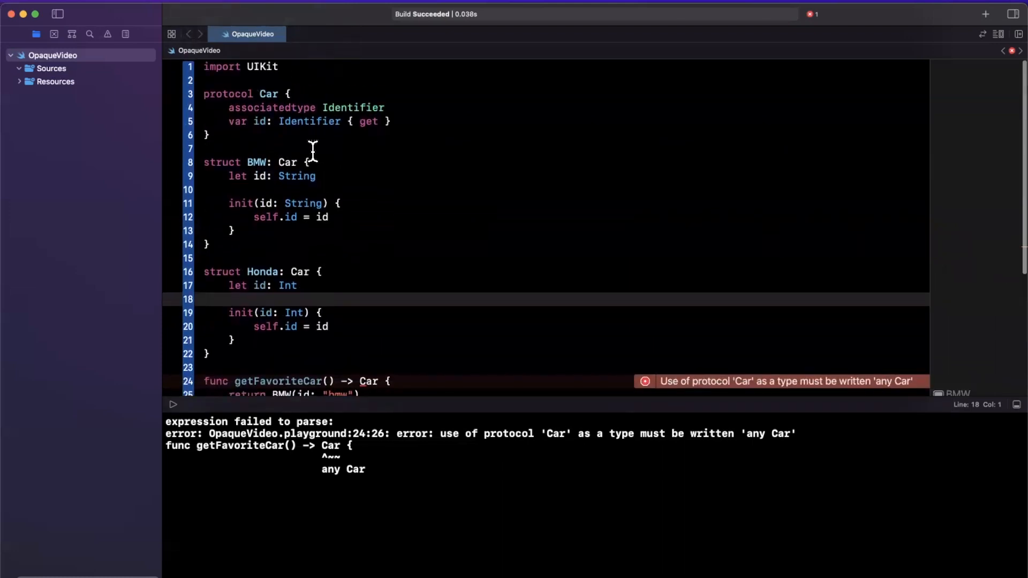
click(205, 299)
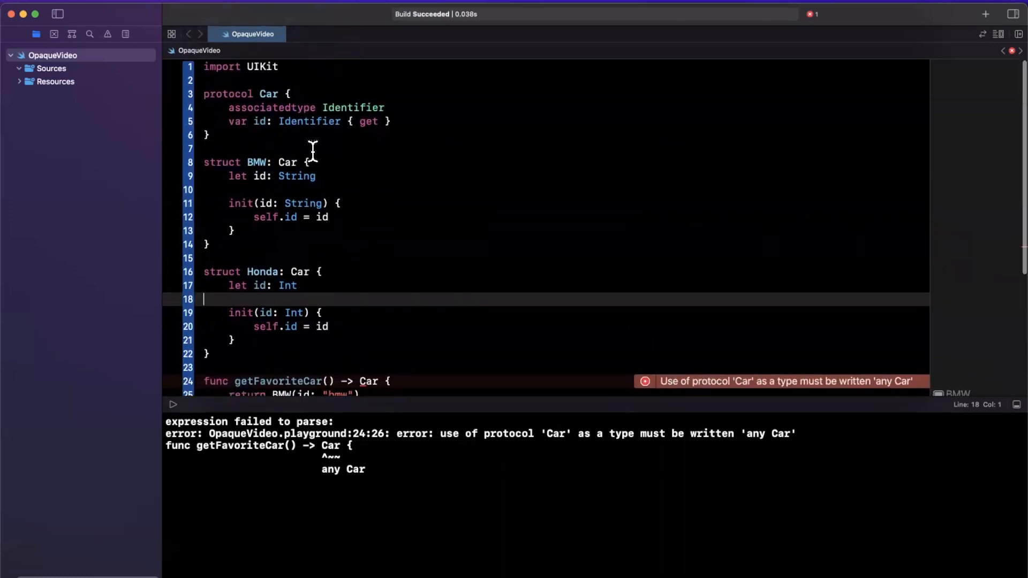
double_click(271, 107)
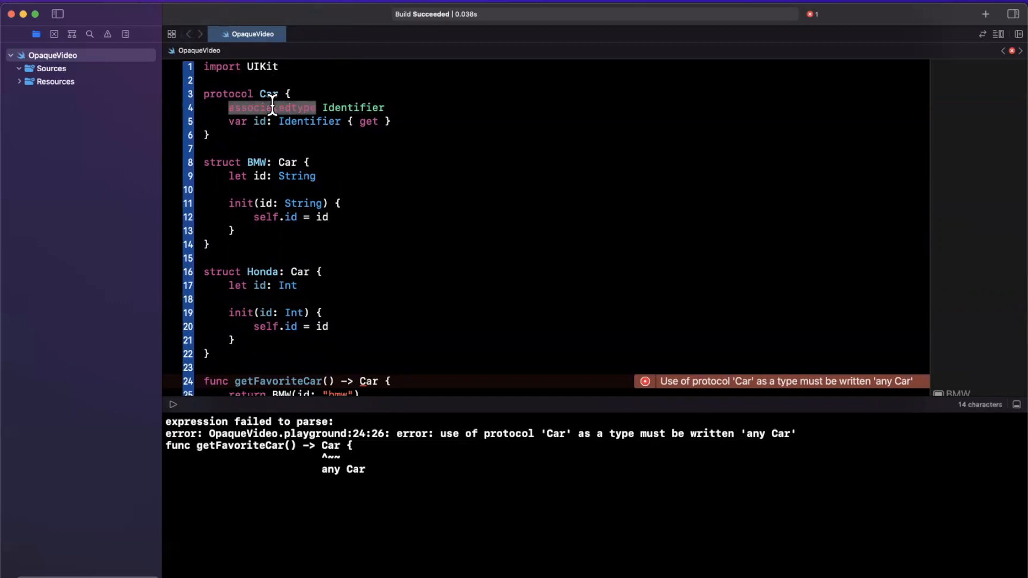
scroll(down, 3)
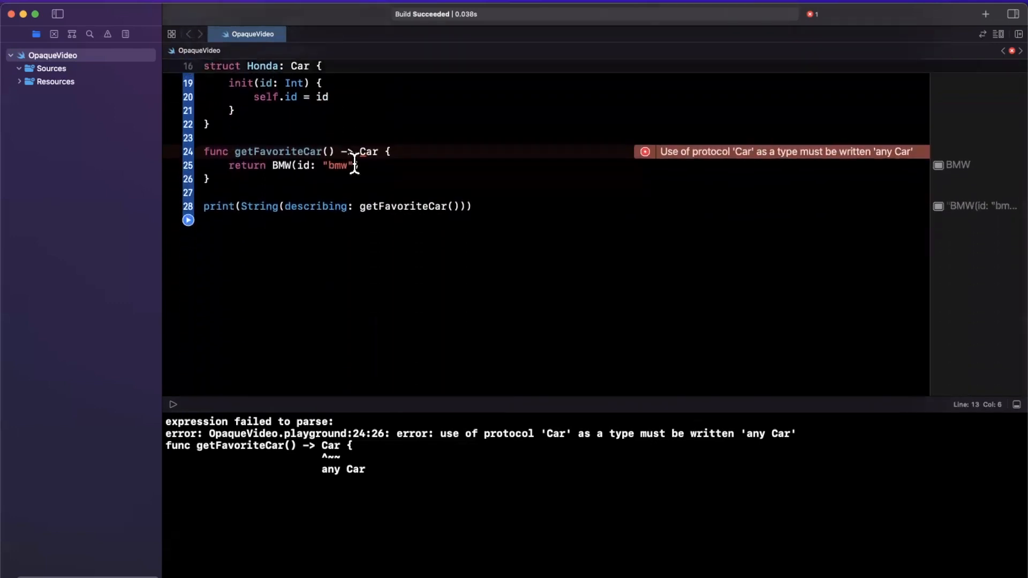
scroll(up, 3)
text(String)
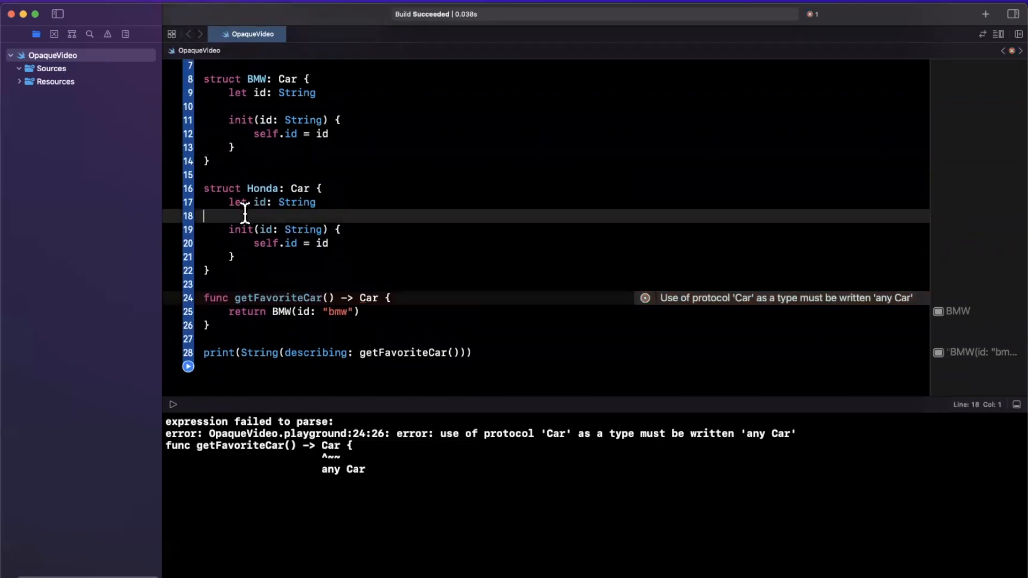
Scroll down to getFavoriteCar with its 'some Car' return type.
scroll(down, 3)
text(H)
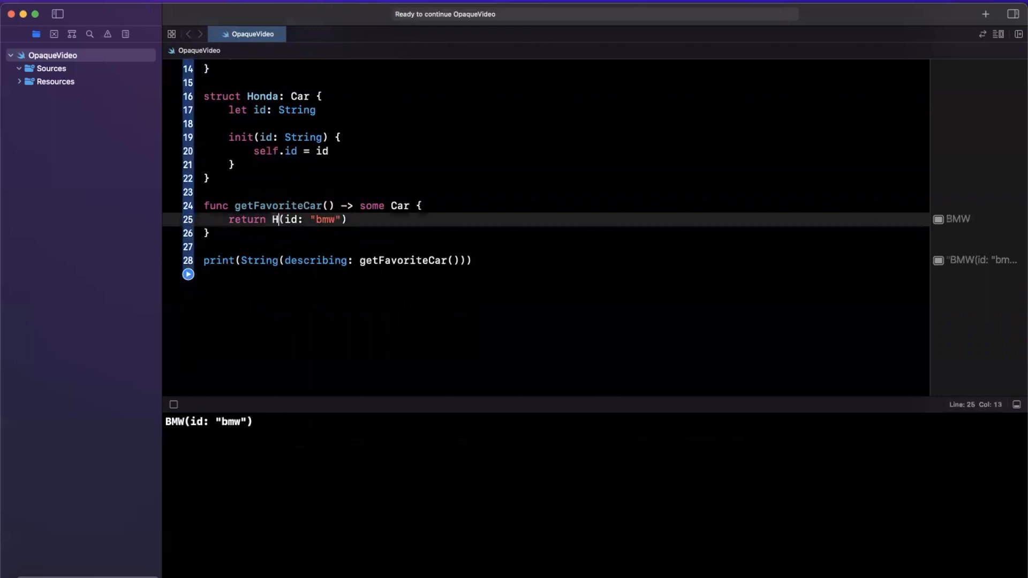
Make getFavoriteCar return Honda(id: "honda") and highlight the 'some' keyword.
text(onda)
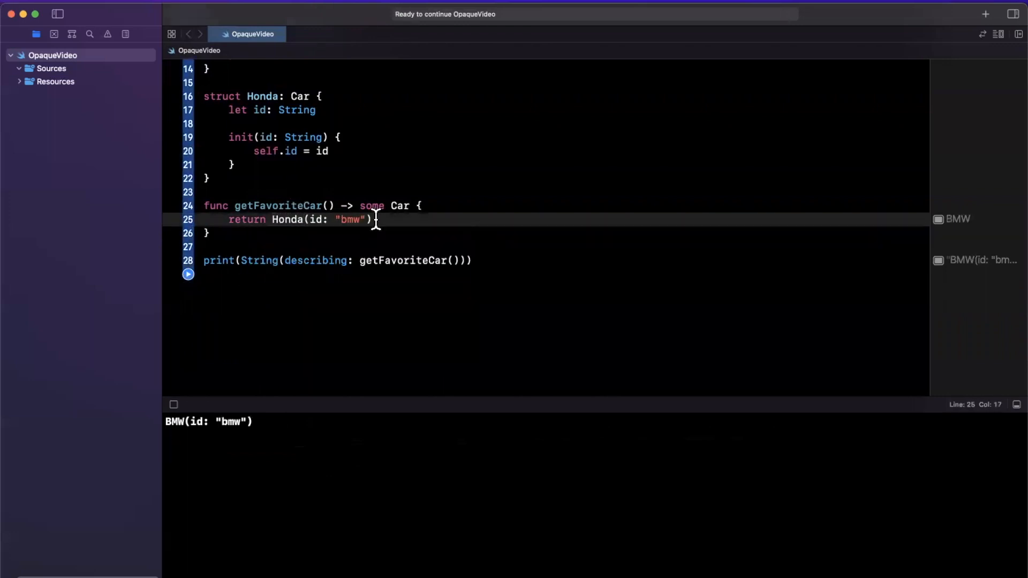
text(ho)
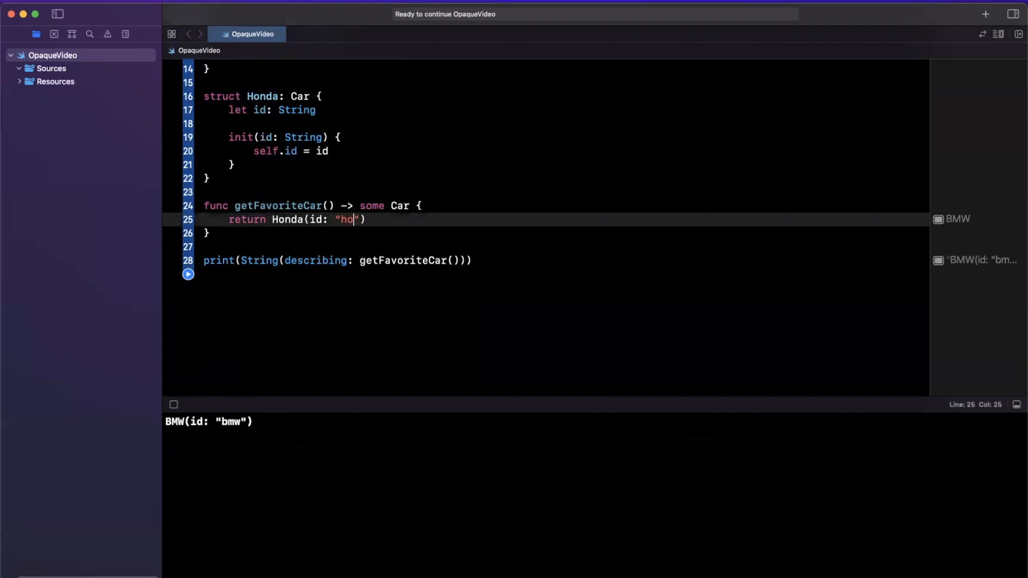
text(nda)
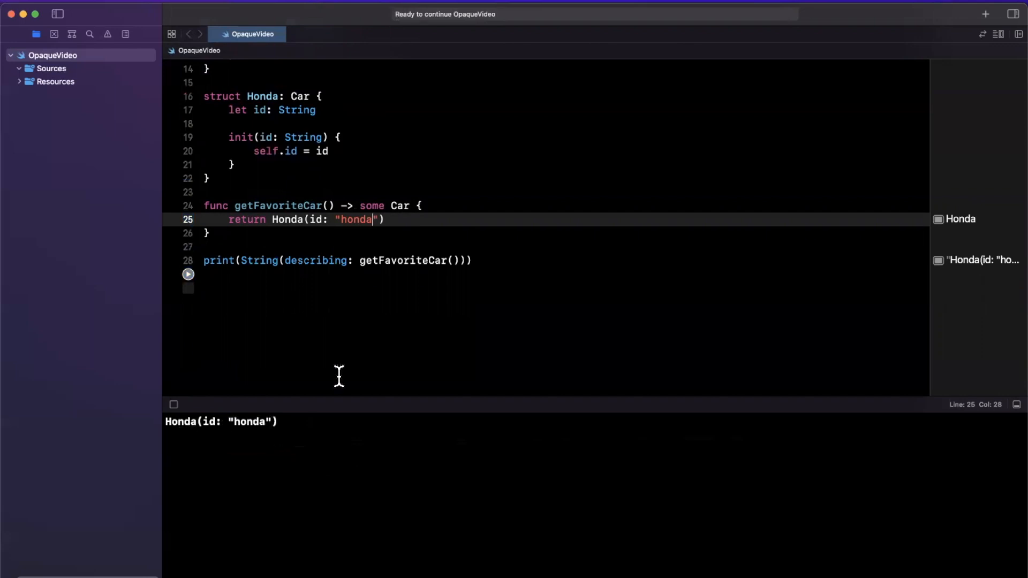
mouse_move(347, 219)
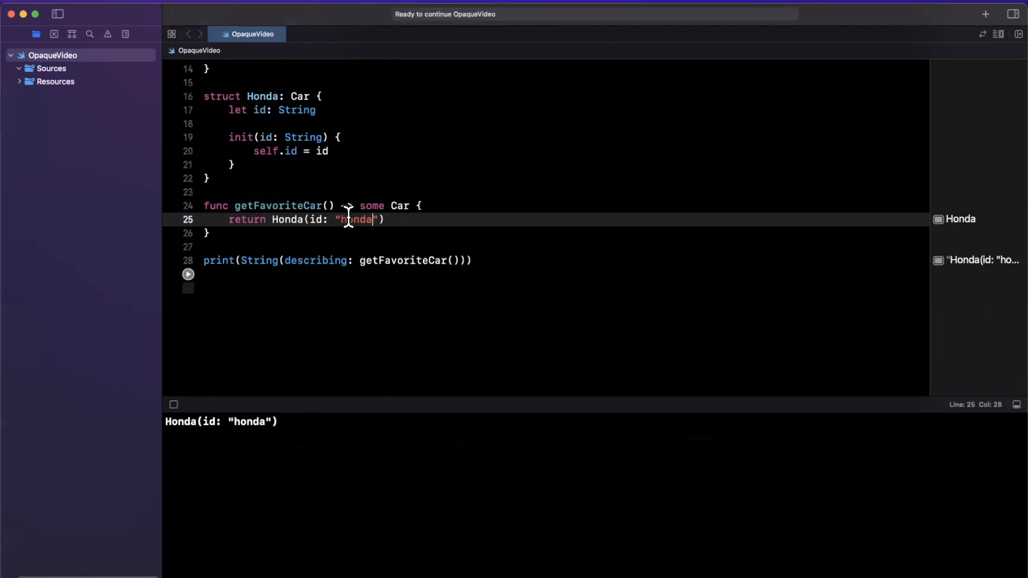
double_click(371, 205)
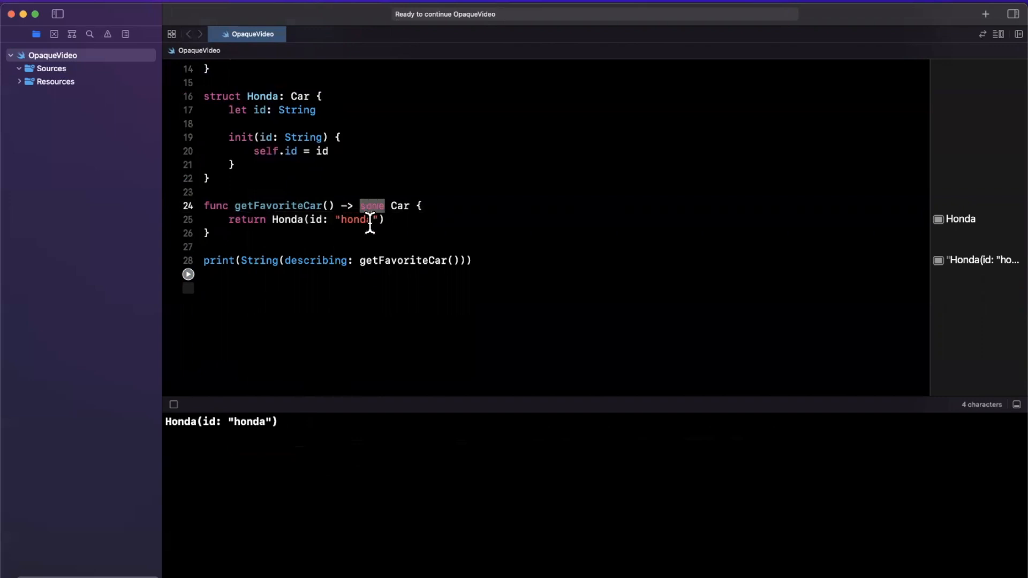
scroll(up, 3)
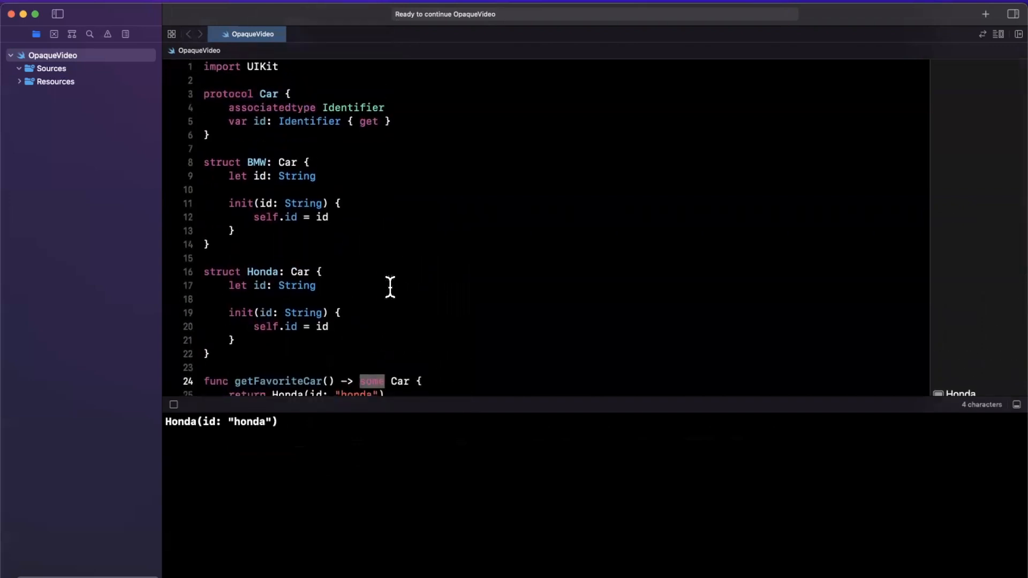
scroll(down, 3)
text(In)
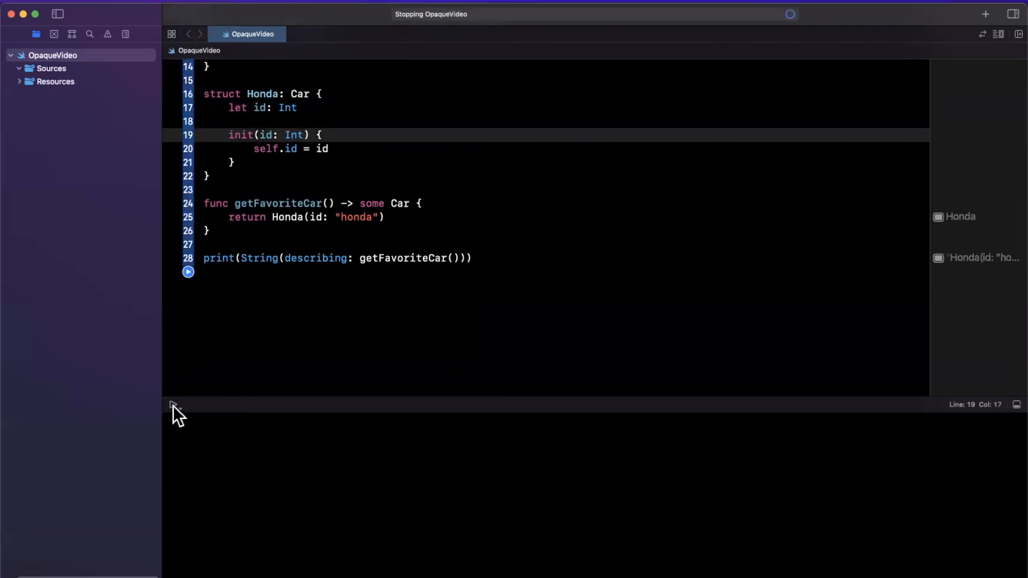
Run the playground, exposing the String-to-Int error for Honda(id: "honda").
click(188, 272)
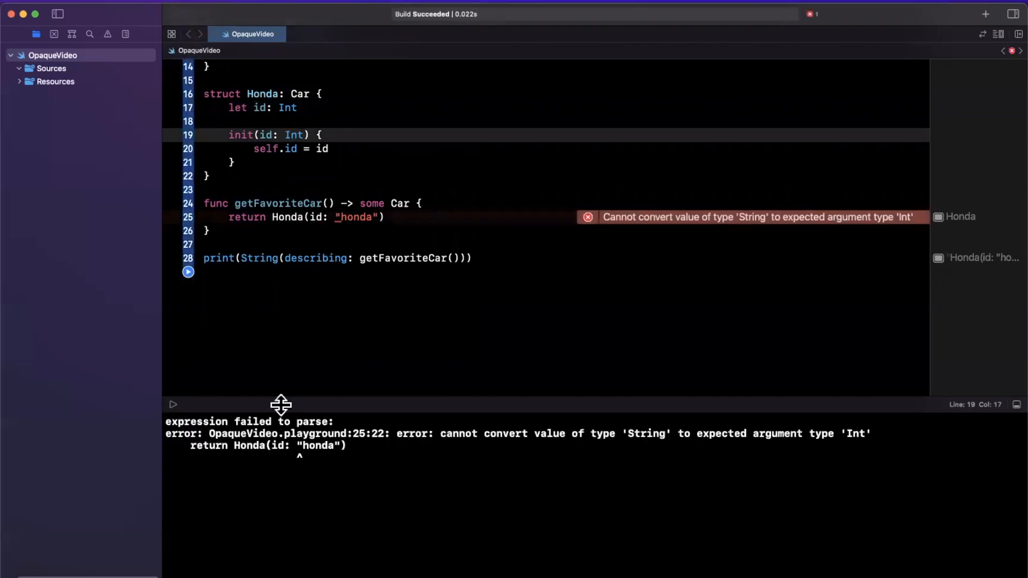
mouse_move(666, 229)
text(123)
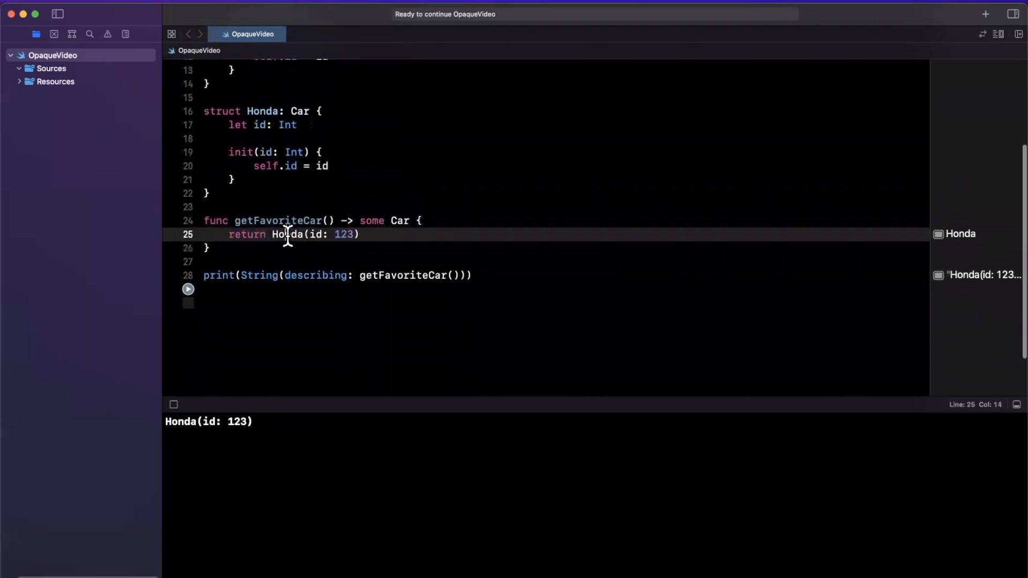
text(BMW)
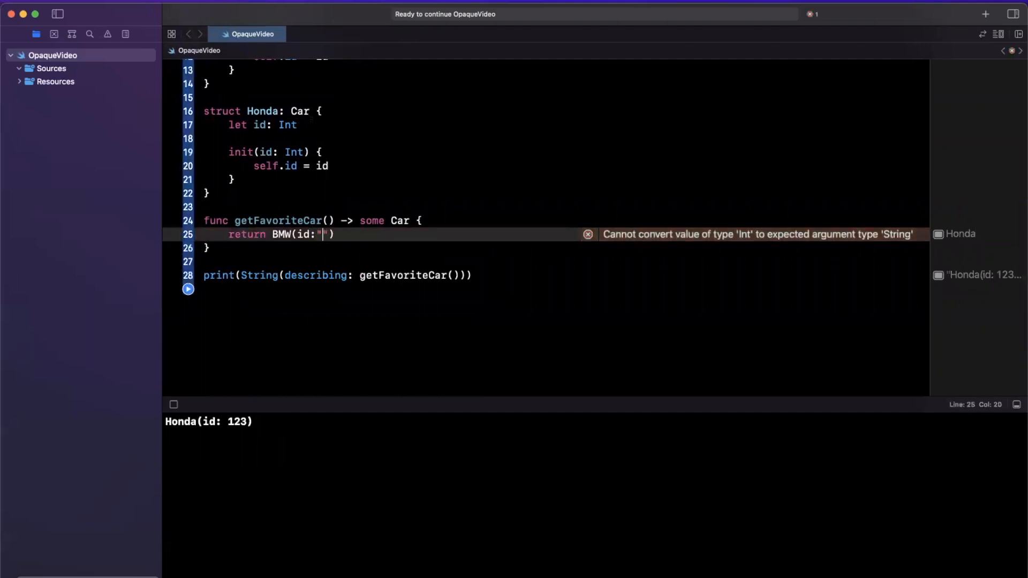
text(bmw)
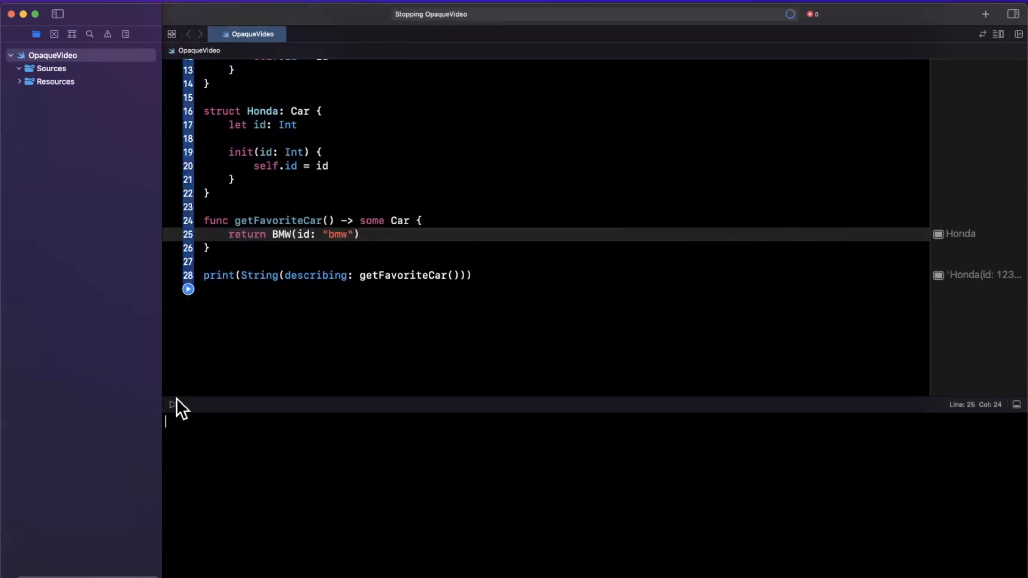
click(187, 289)
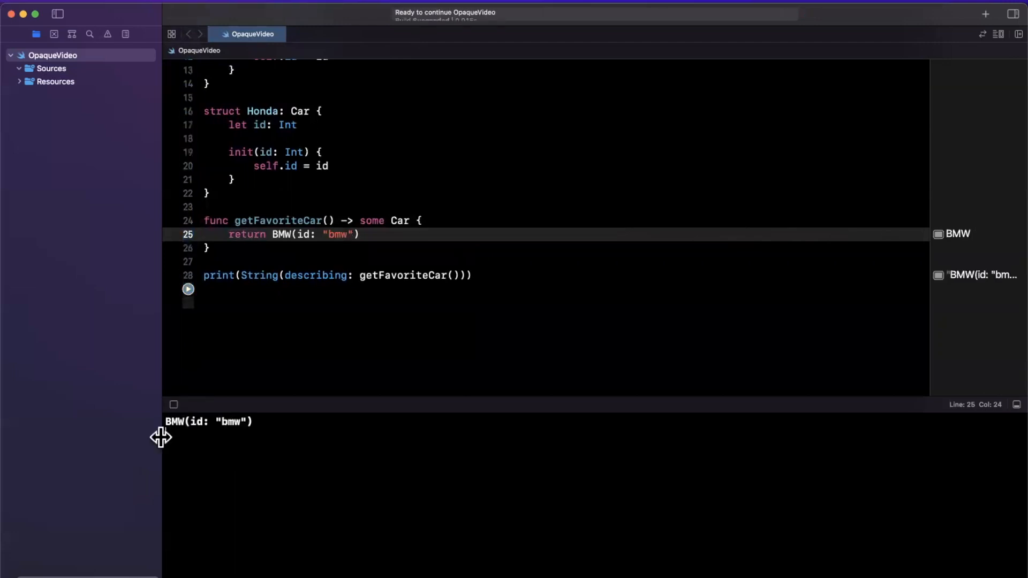
scroll(up, 3)
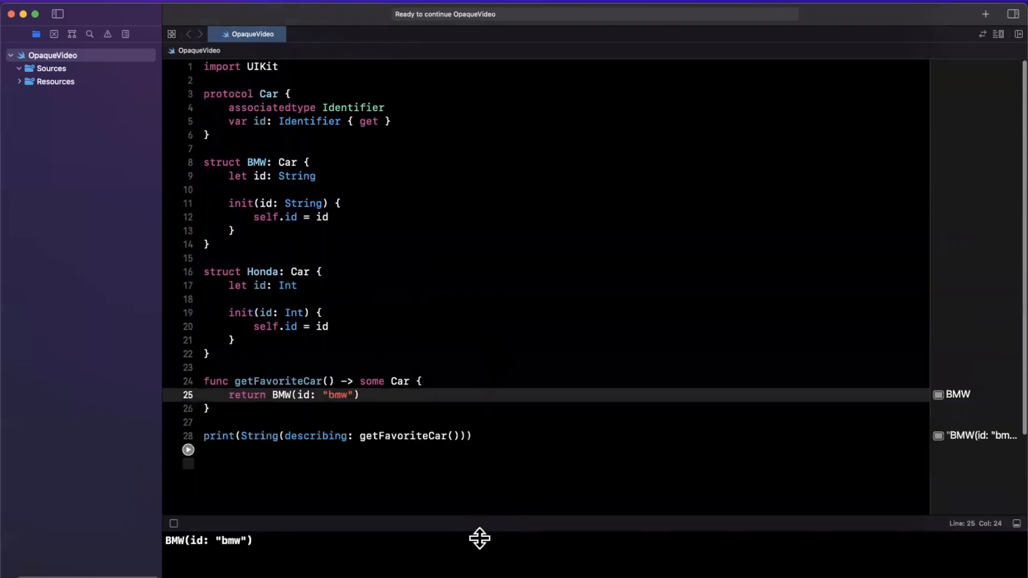
mouse_move(479, 538)
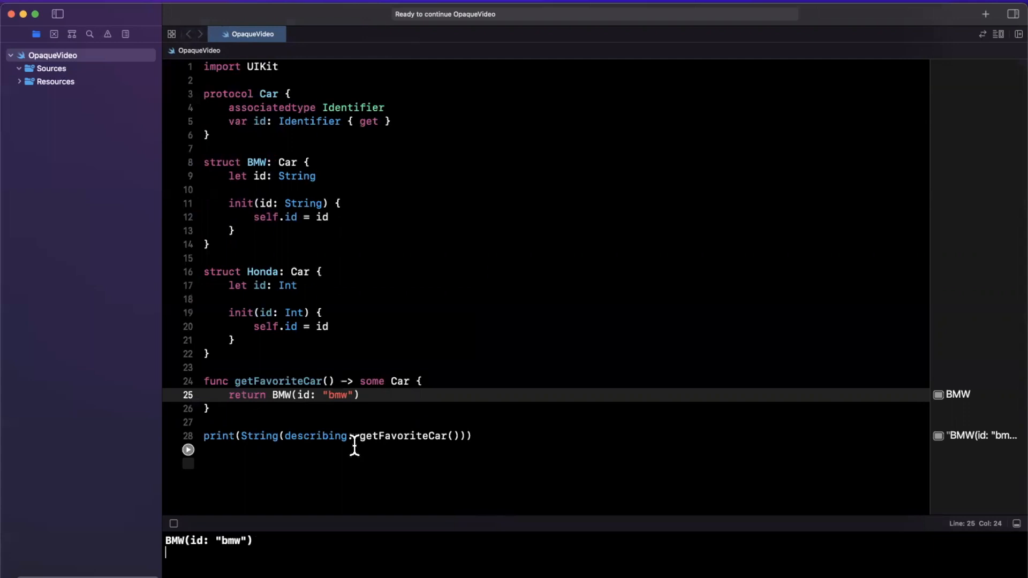
mouse_move(400, 381)
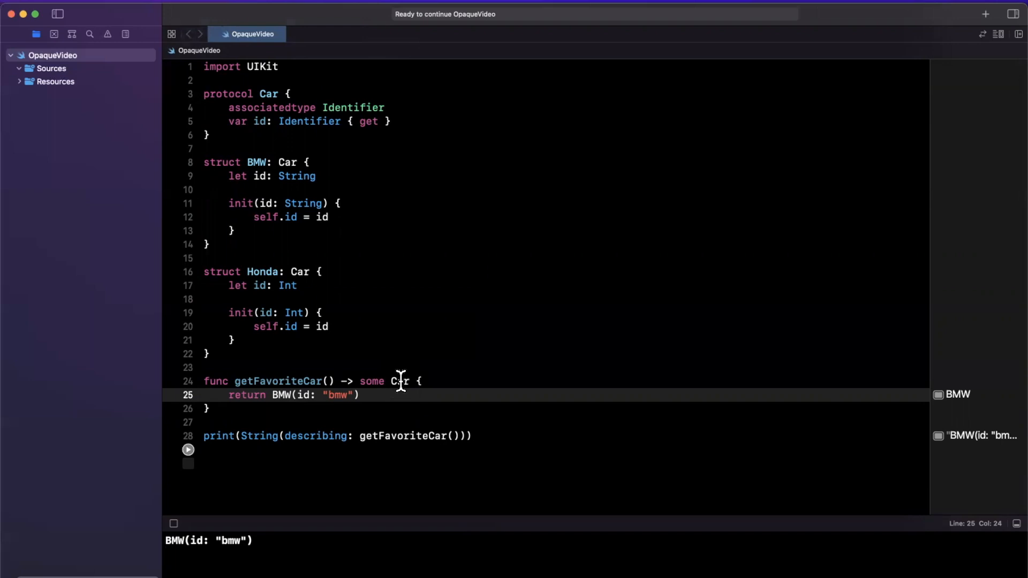
mouse_move(206, 475)
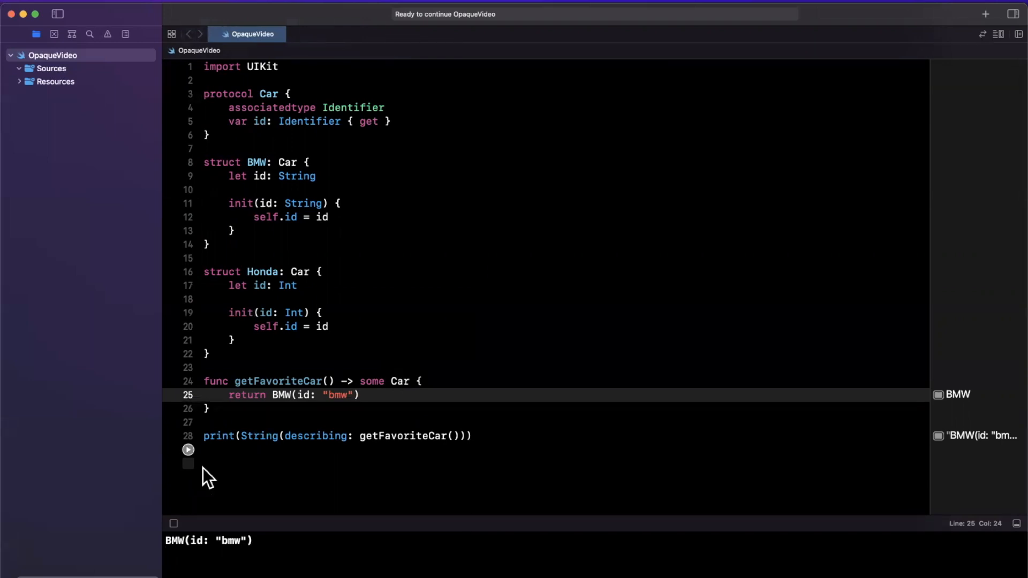
Add 'import SwiftUI' below import UIKit and declare a MyView struct conforming to View.
click(236, 80)
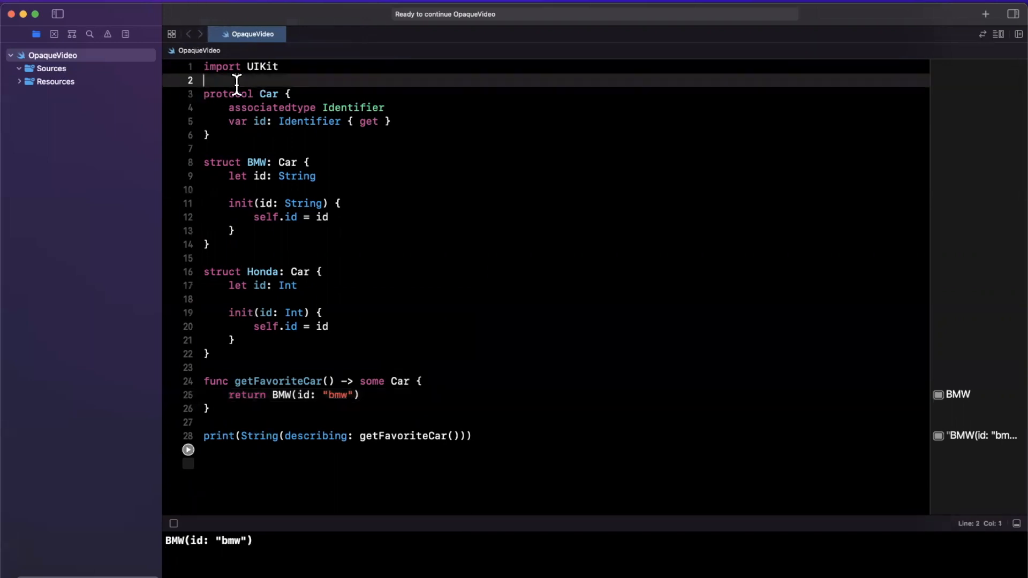
text(import Swif)
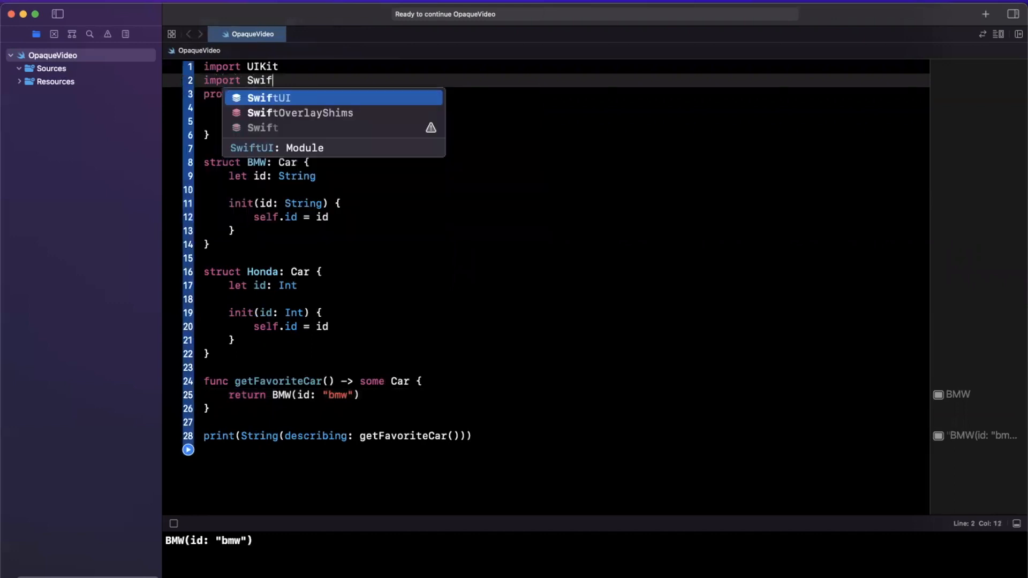
text(struct MyView: View {)
text(var body: some View {)
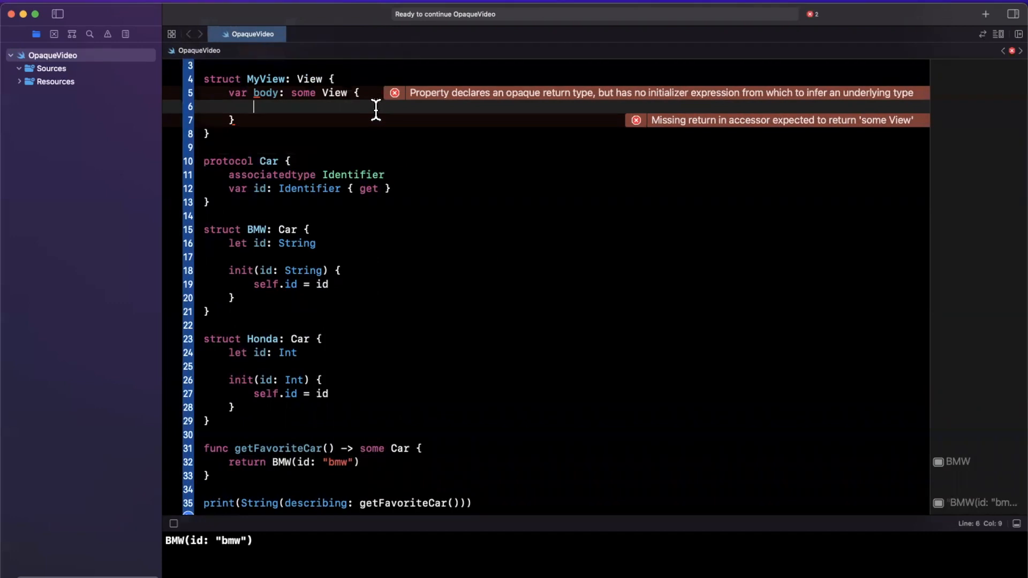
mouse_move(286, 108)
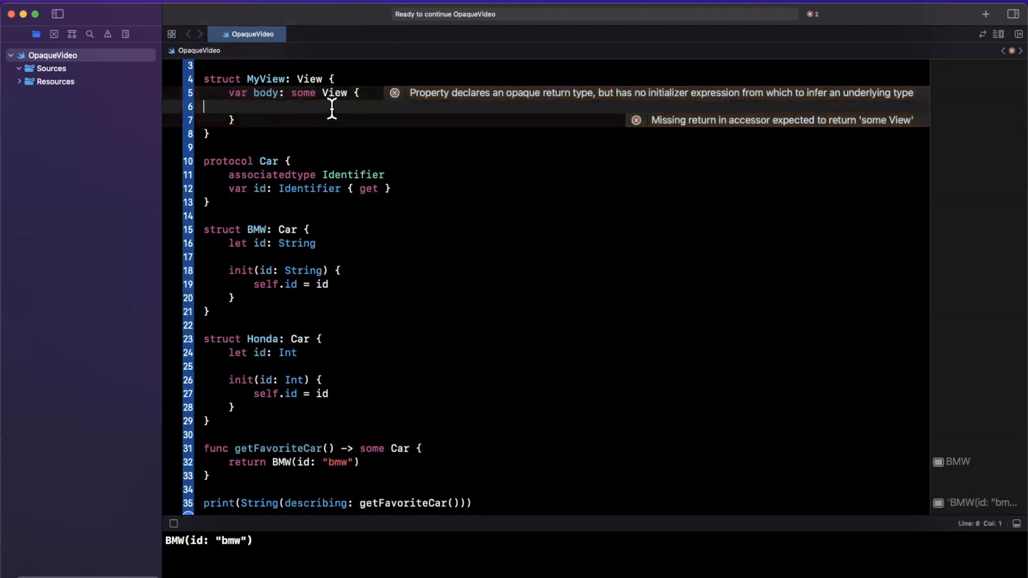
Give MyView's some View body a VStack with Text("") and Spacer(), then select View.
text(Vst)
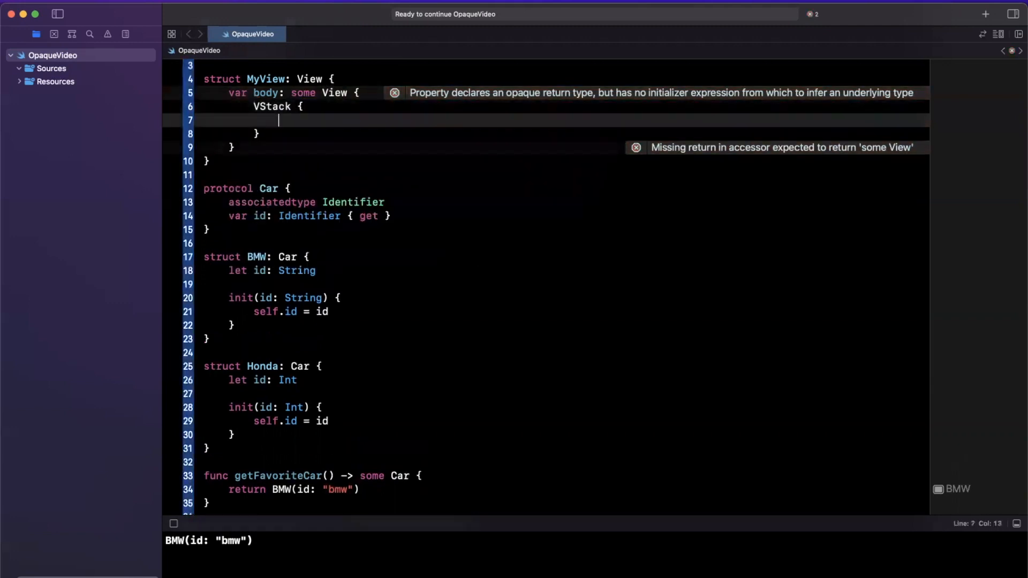
text(Text(")
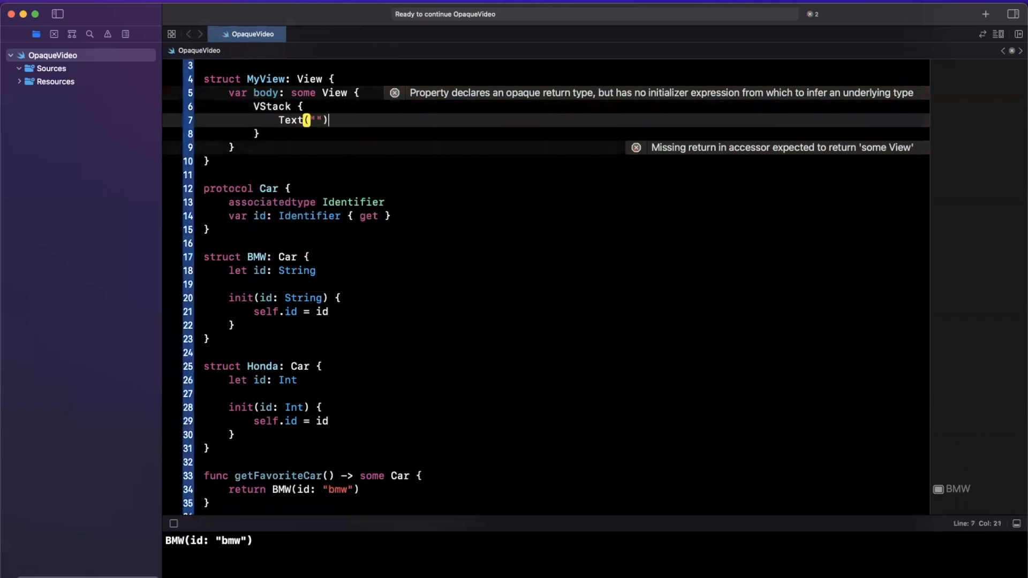
text(Spacer()
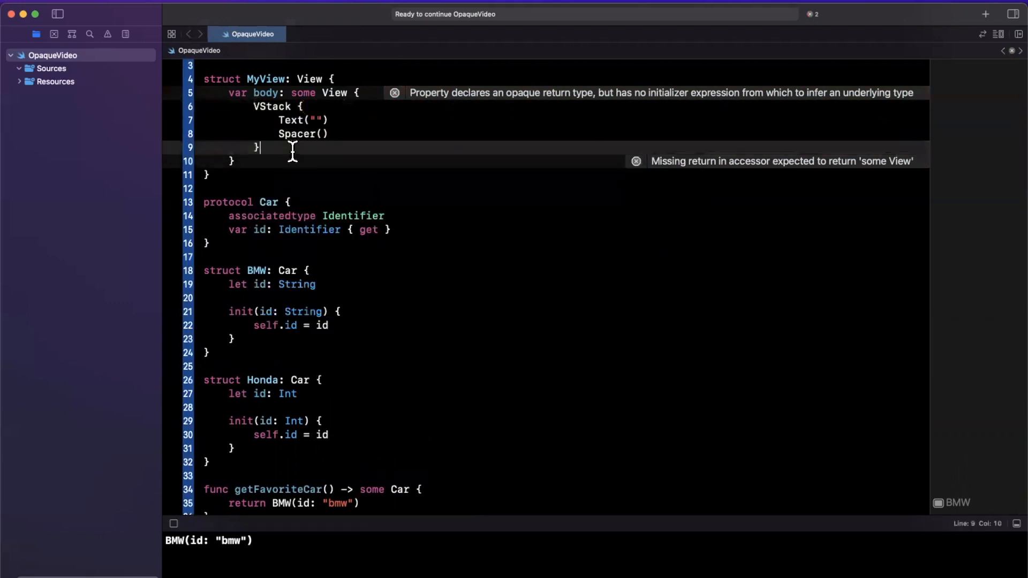
double_click(333, 93)
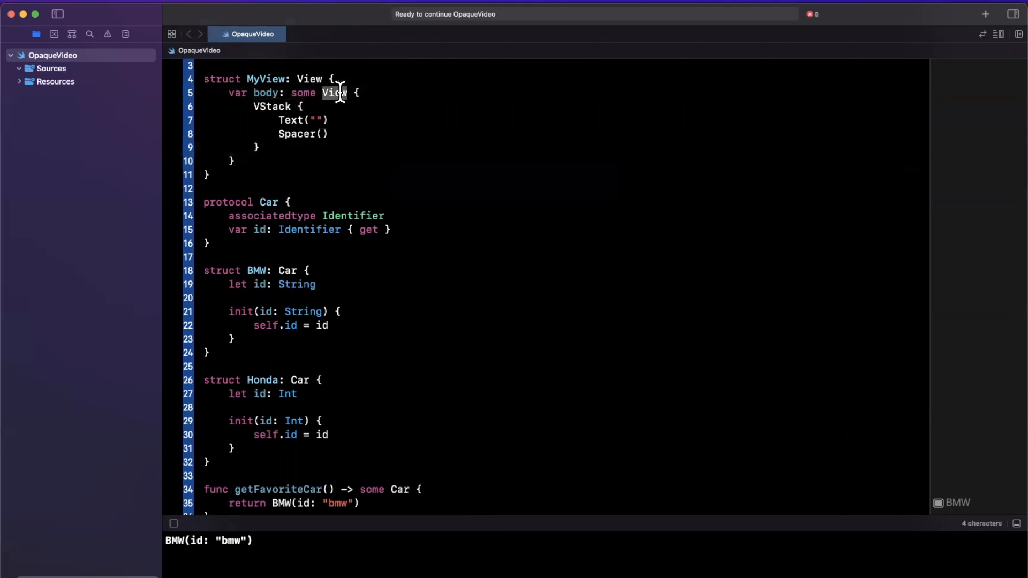
double_click(333, 92)
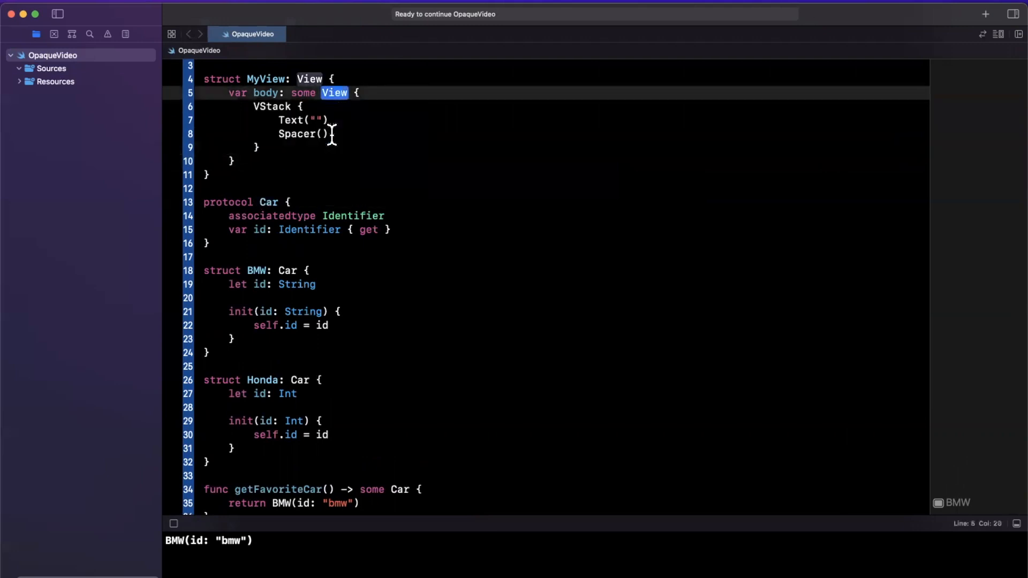
Browse the SwiftUI View interface in a new tab, then return to the OpaqueVideo playground.
click(321, 33)
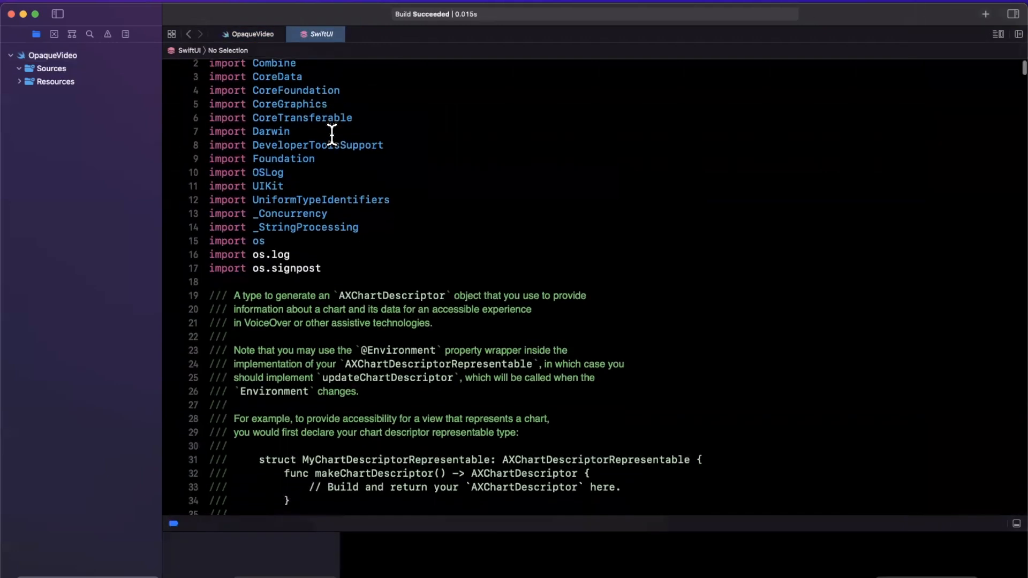
scroll(down, 3)
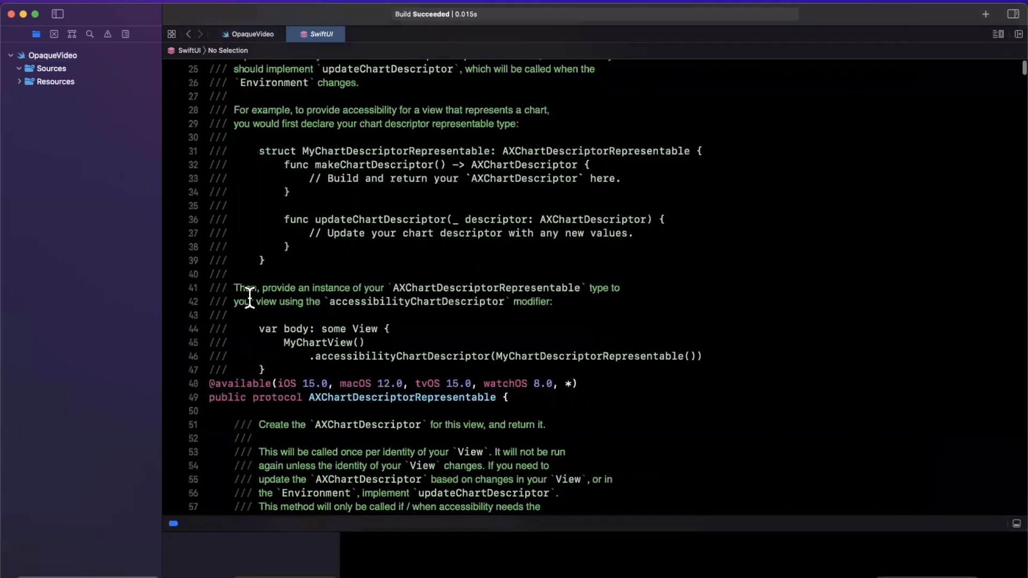
scroll(up, 3)
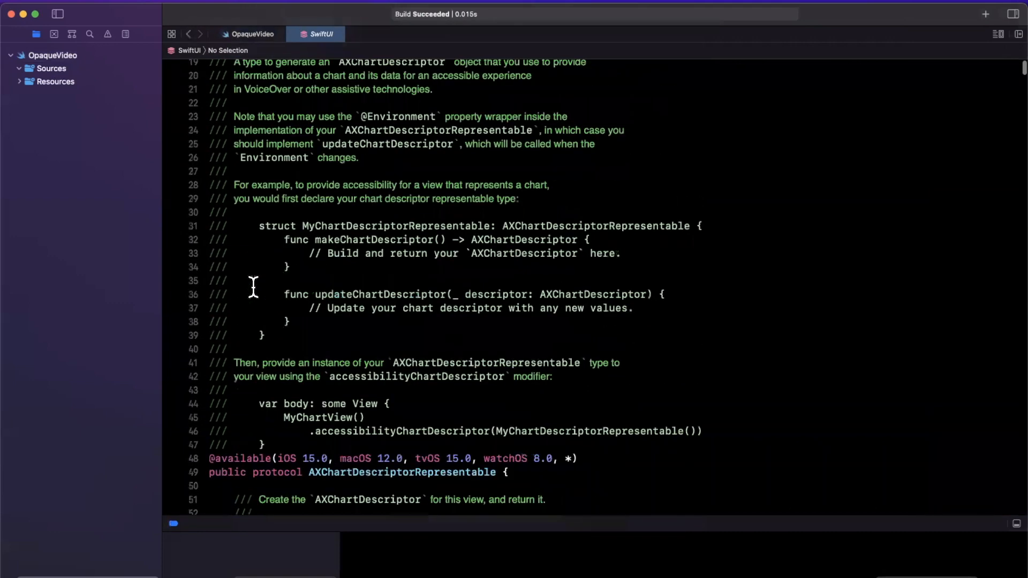
scroll(down, 3)
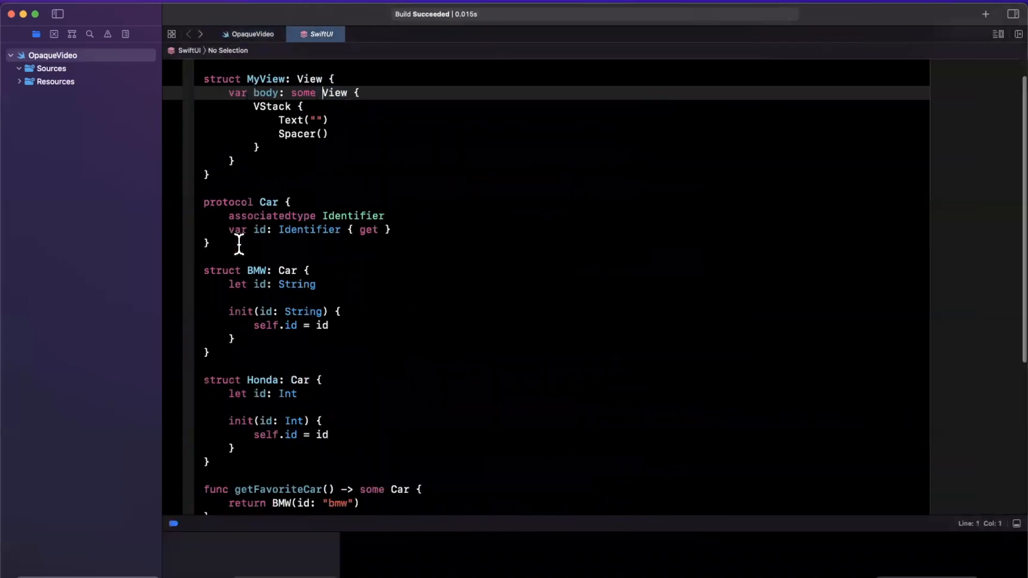
click(251, 33)
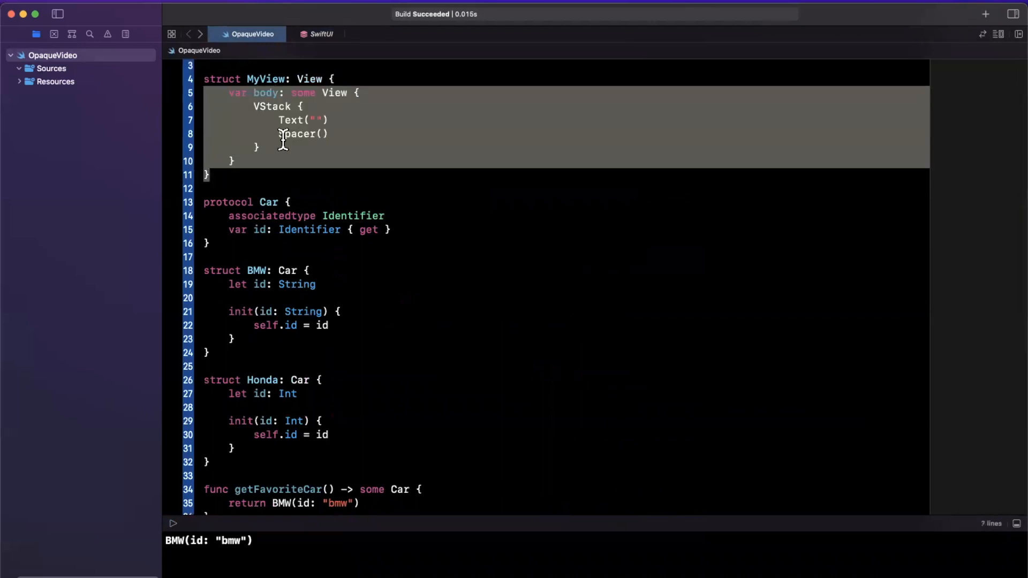
scroll(down, 3)
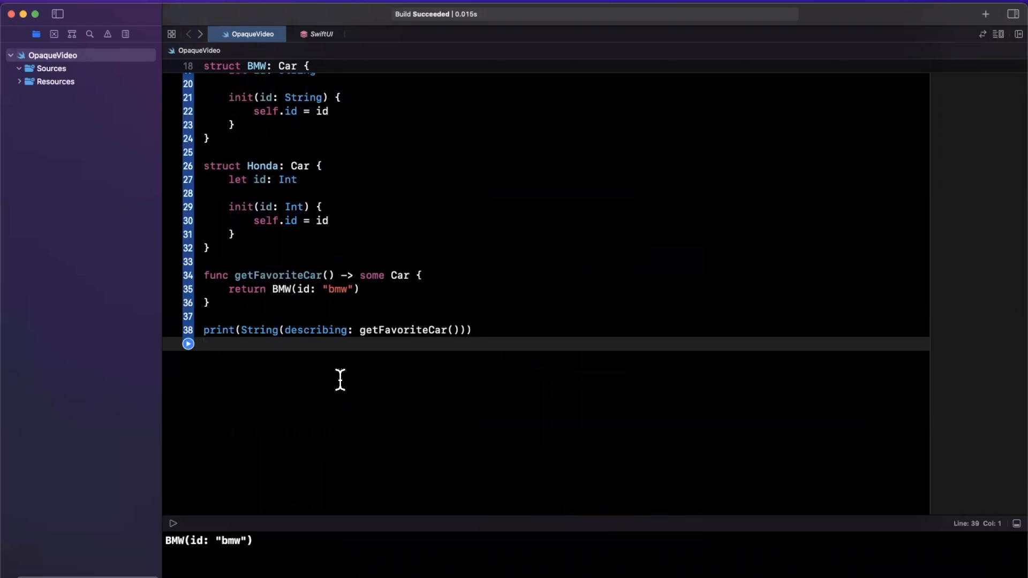
click(204, 344)
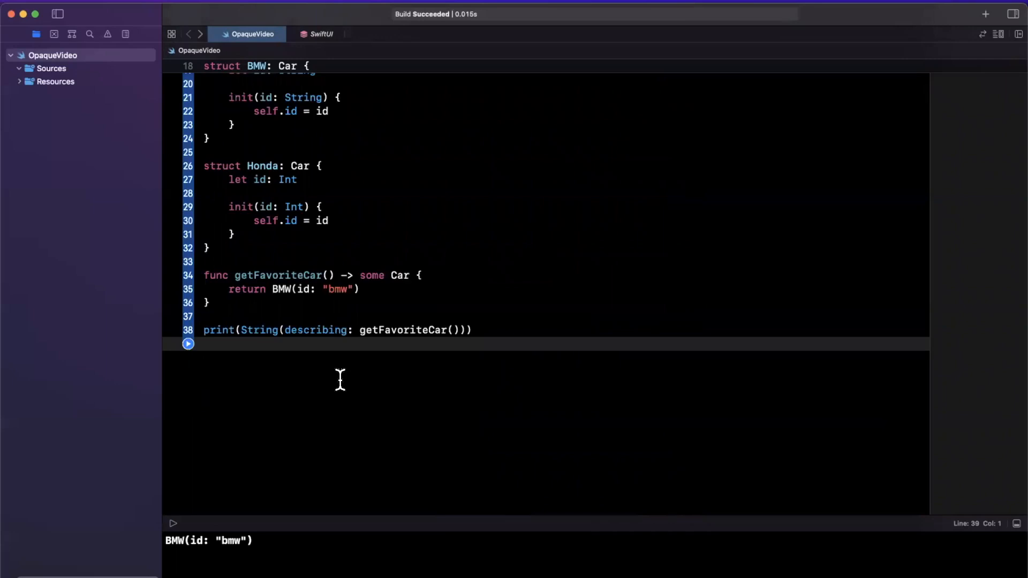
click(204, 344)
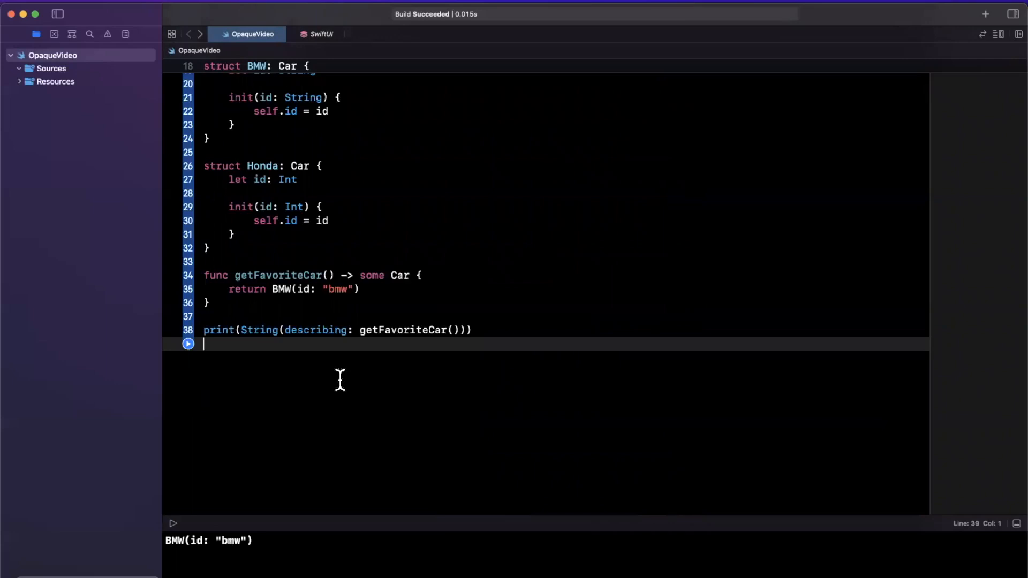
scroll(up, 3)
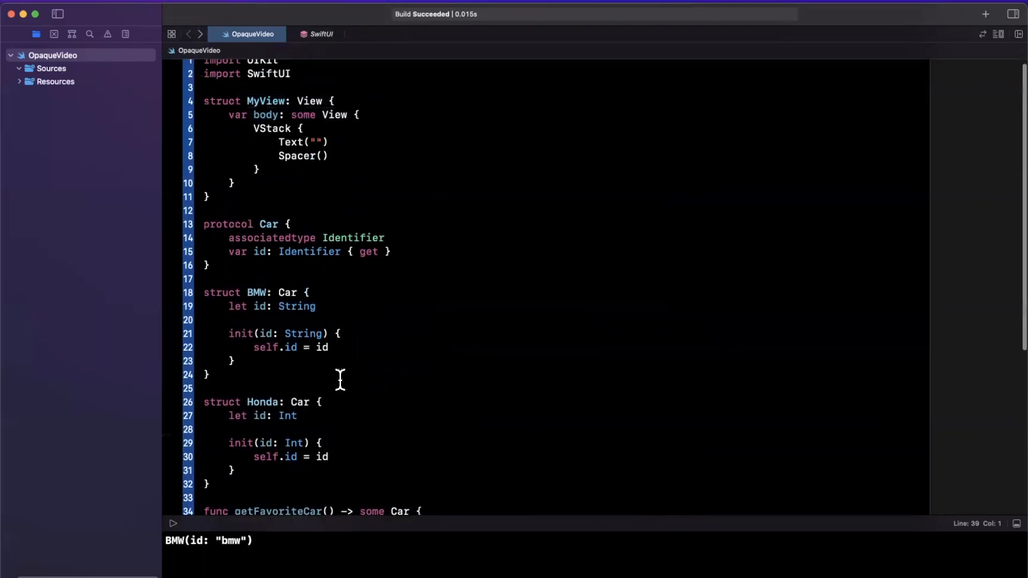
scroll(up, 3)
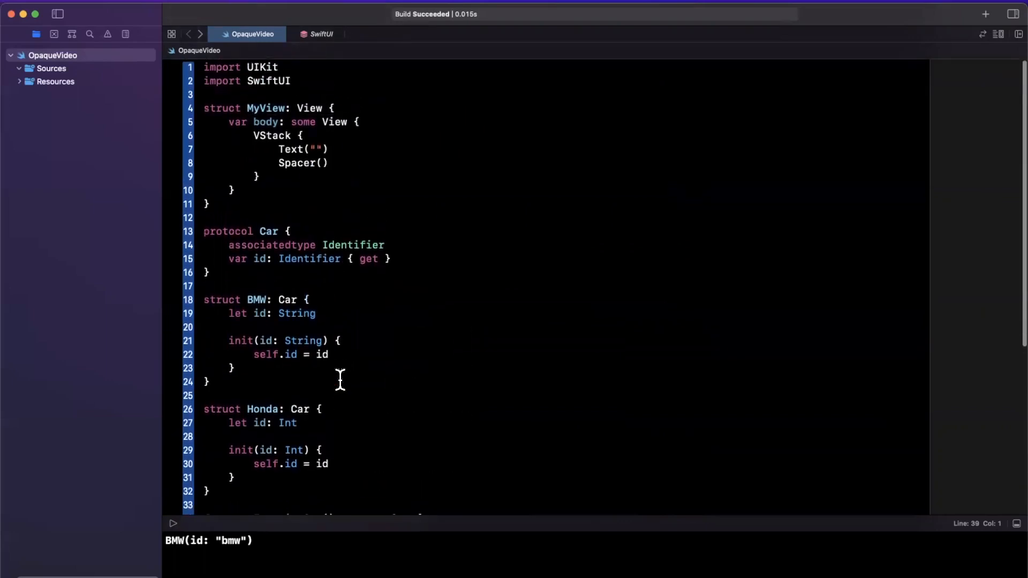